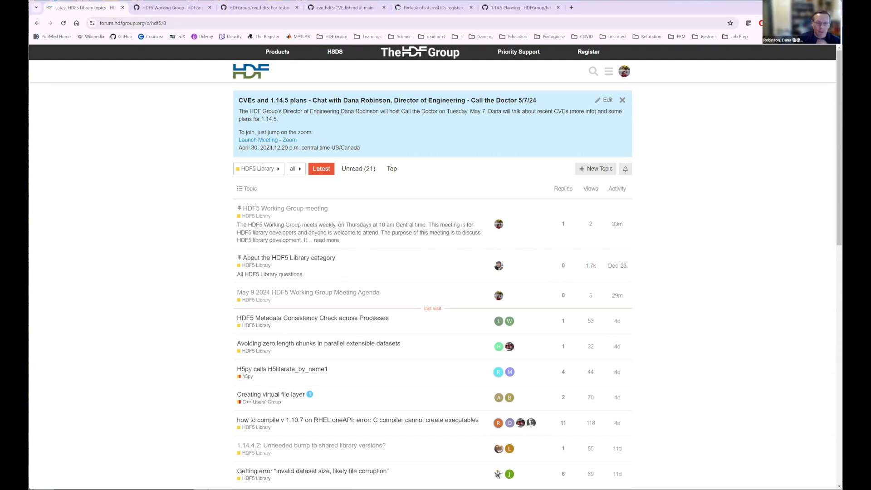
pyautogui.moveTo(281, 301)
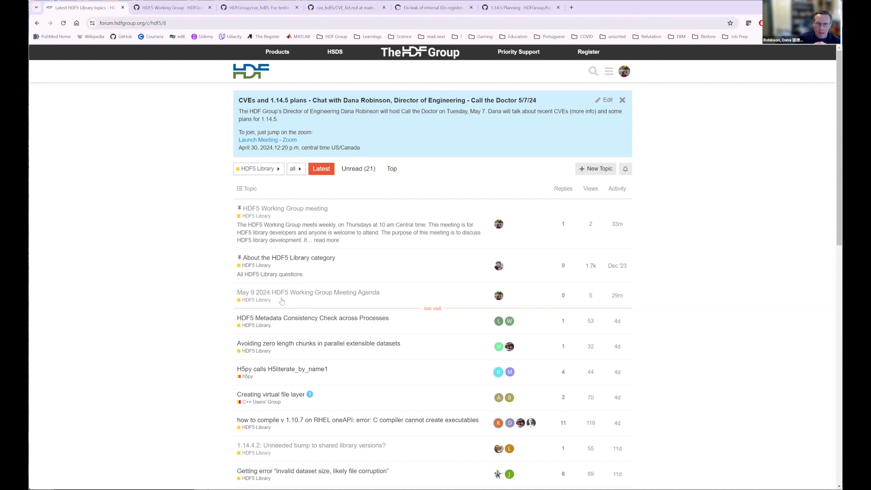
pyautogui.moveTo(275, 217)
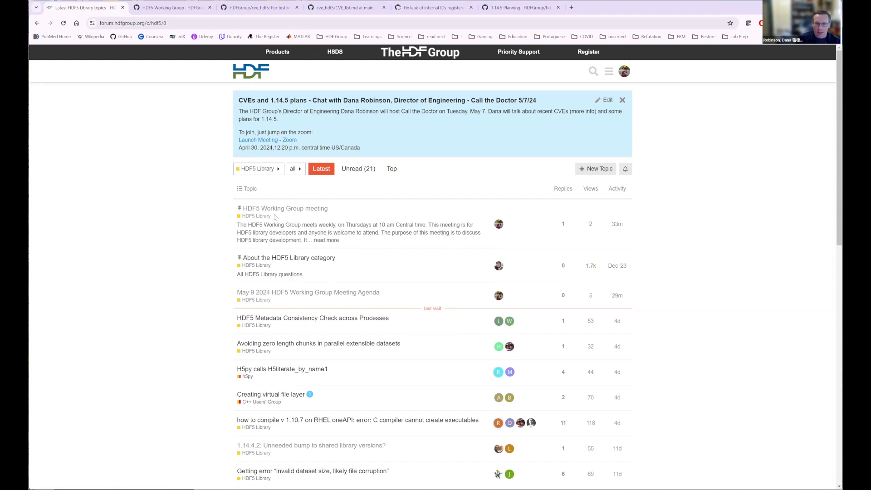
# Open the pinned HDF5 Working Group meeting topic to see its weekly schedule and Zoom link.
pyautogui.click(286, 208)
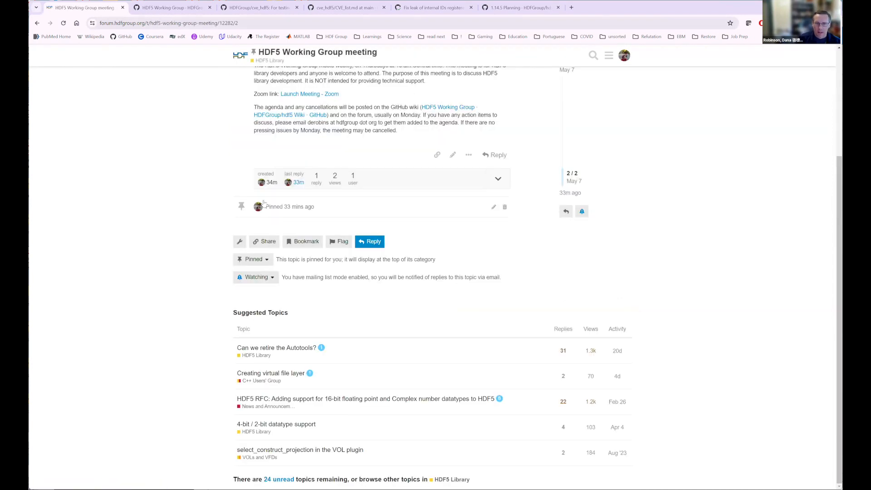
pyautogui.scroll(3)
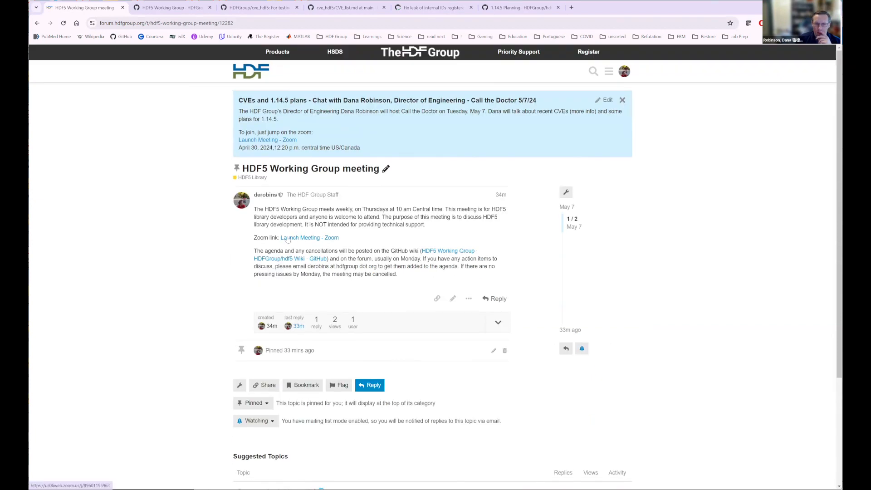
pyautogui.moveTo(322, 242)
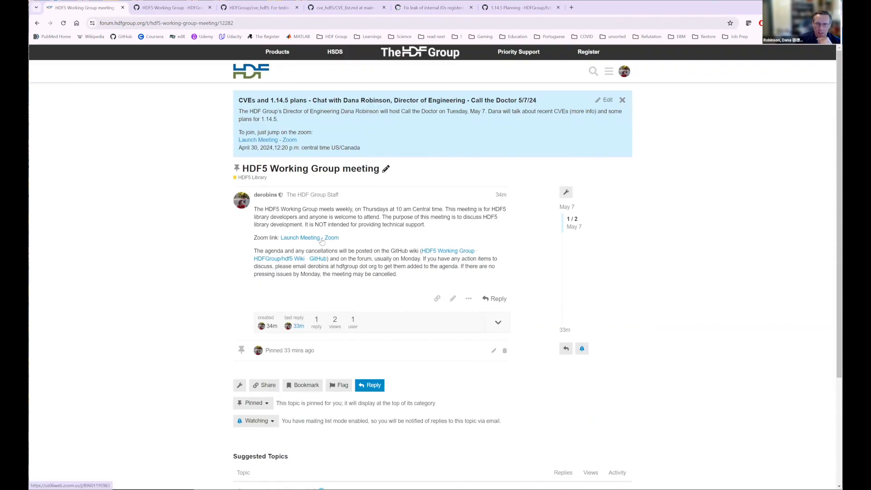
pyautogui.moveTo(458, 253)
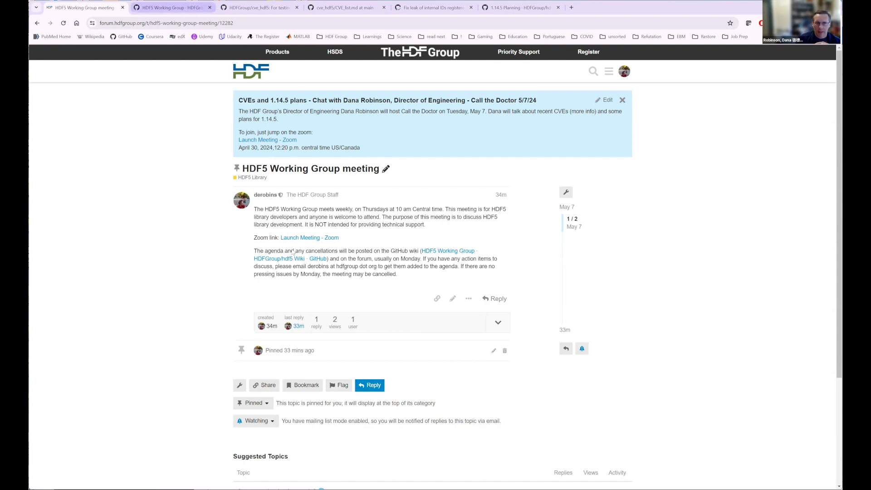
# Switch to the HDF5 Working Group wiki and scroll through its dated meeting agendas.
pyautogui.click(447, 250)
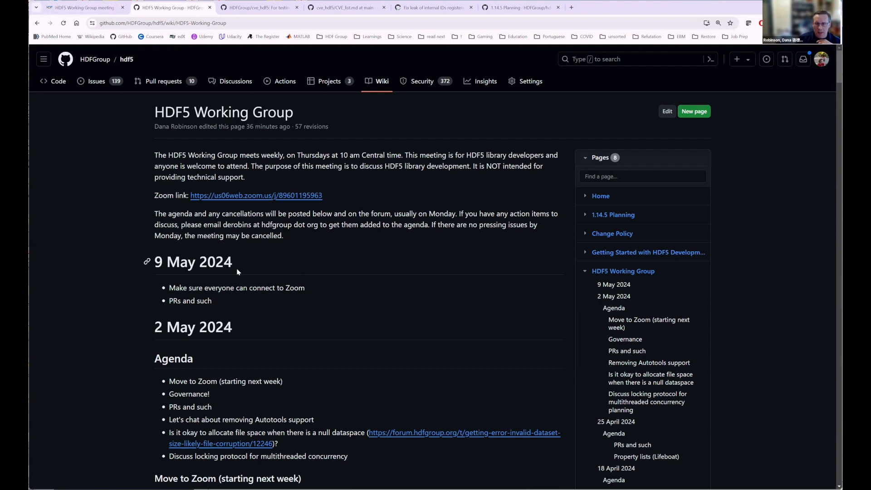
pyautogui.scroll(-3)
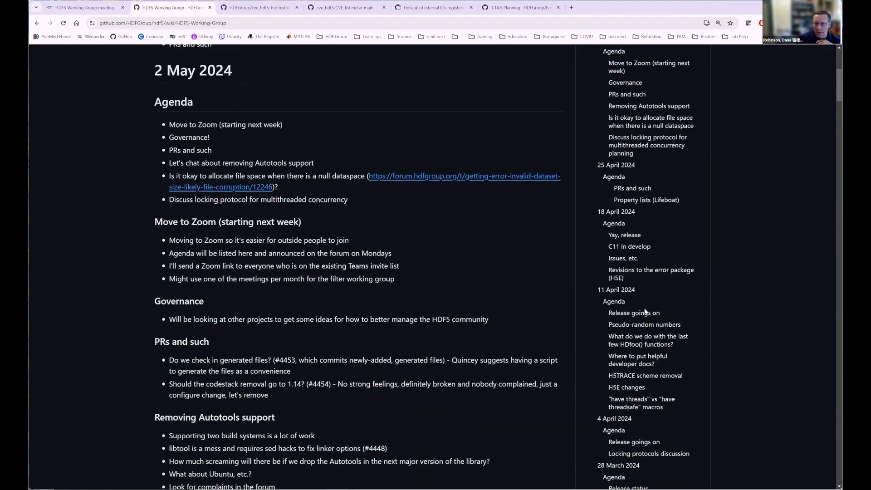
pyautogui.scroll(-3)
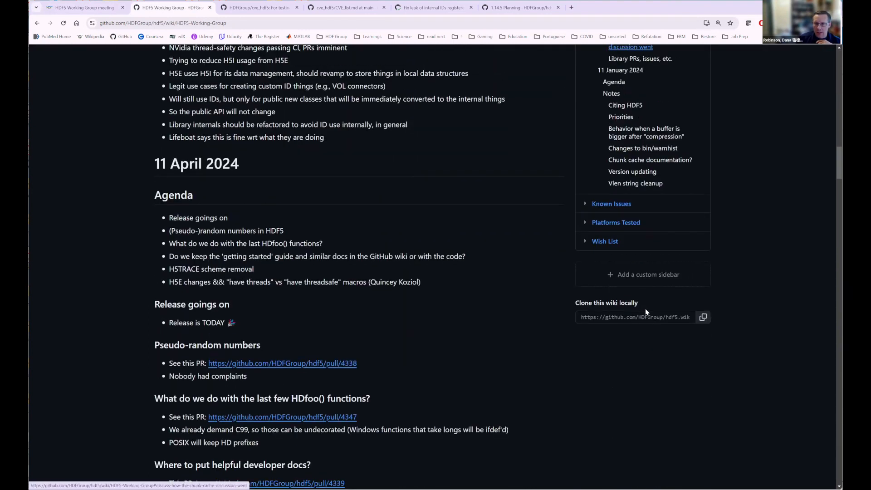
pyautogui.scroll(-3)
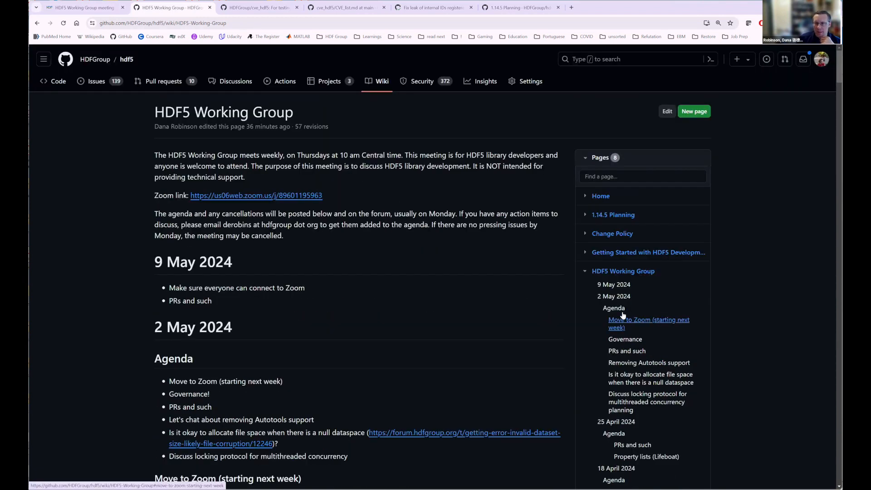
pyautogui.moveTo(581, 280)
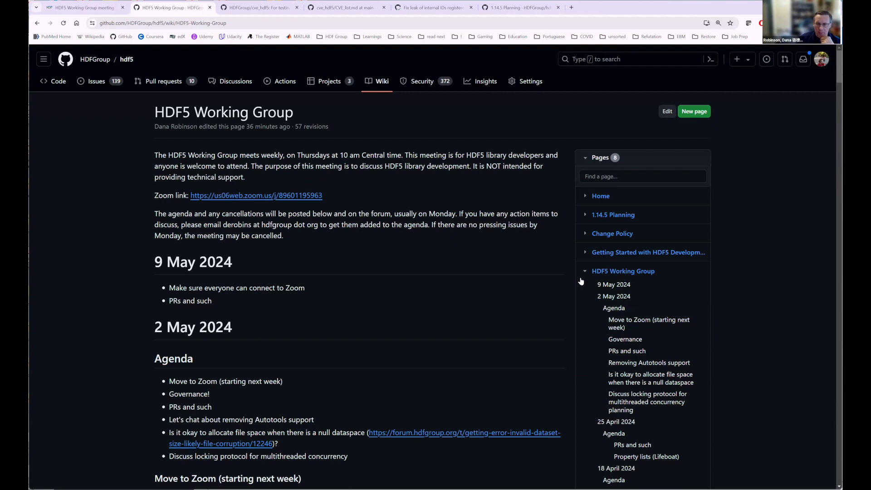
pyautogui.moveTo(599, 331)
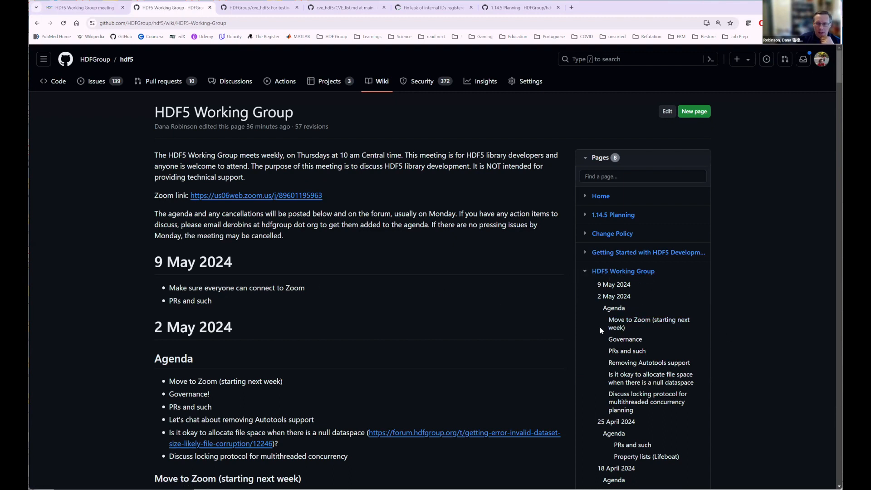
pyautogui.scroll(-3)
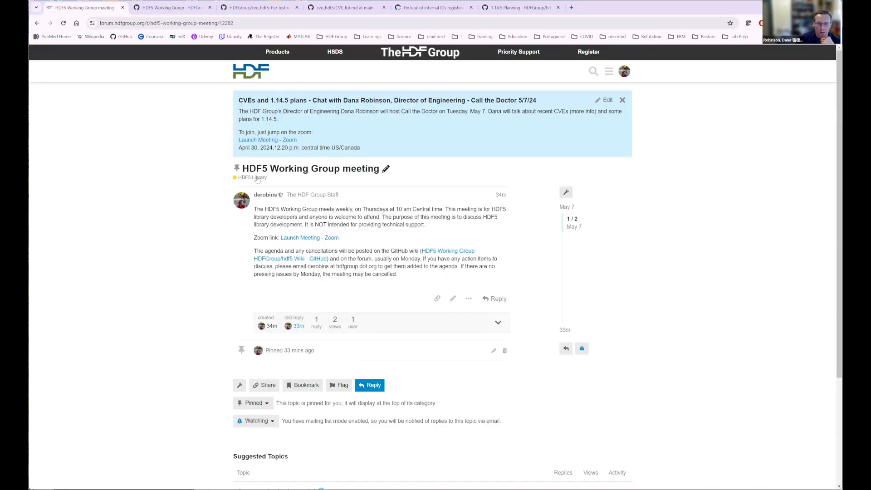
pyautogui.moveTo(52, 35)
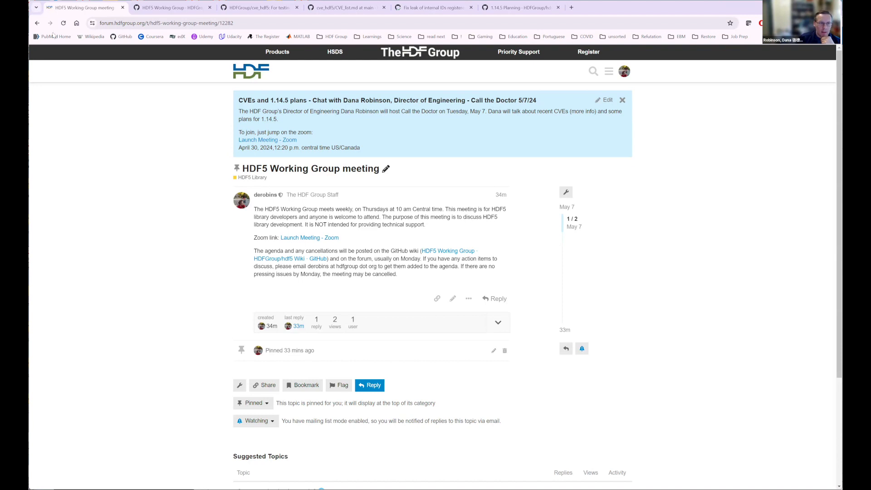
# Go back to the HDF5 Library topic list showing the pinned meeting and 9 May agenda post.
pyautogui.click(249, 177)
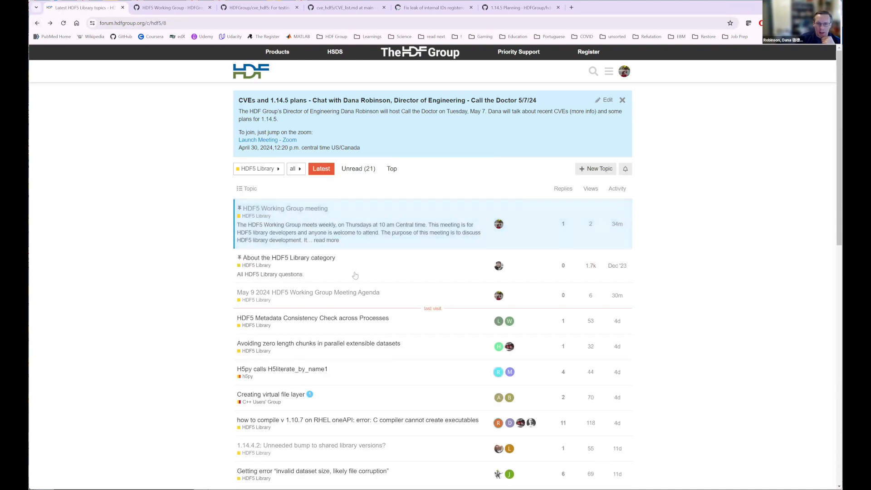
pyautogui.moveTo(317, 292)
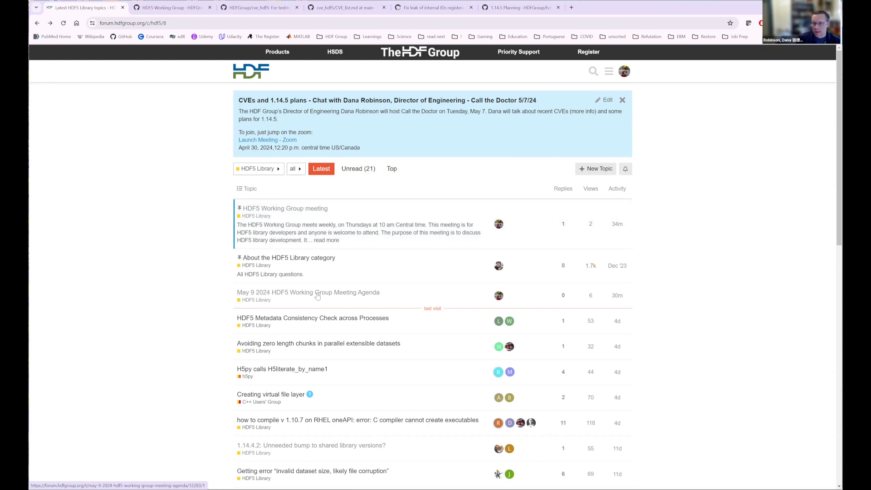
pyautogui.moveTo(272, 297)
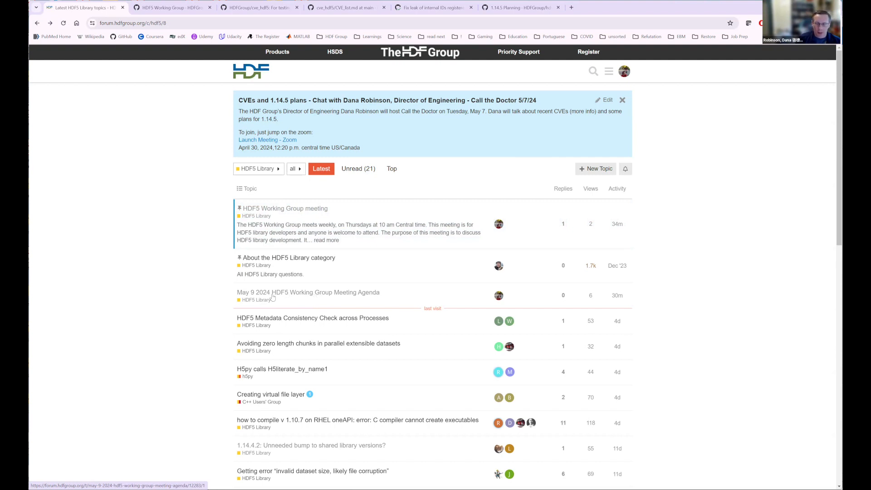
pyautogui.moveTo(300, 297)
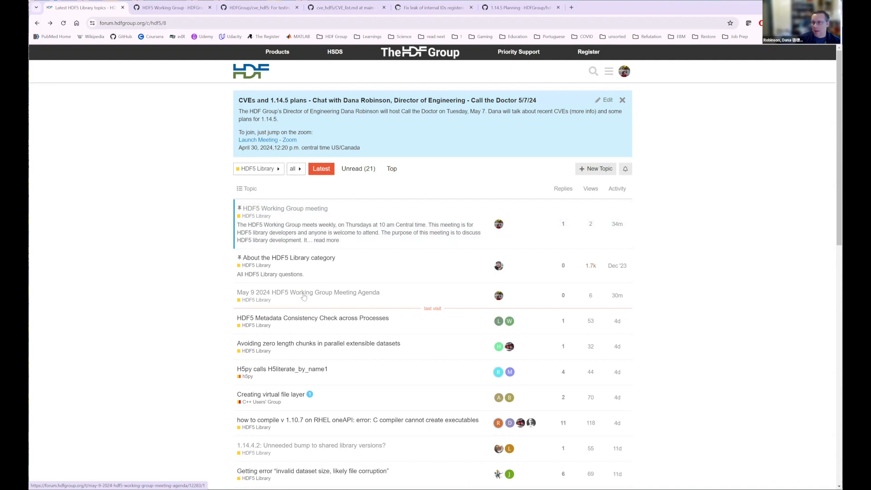
pyautogui.click(308, 292)
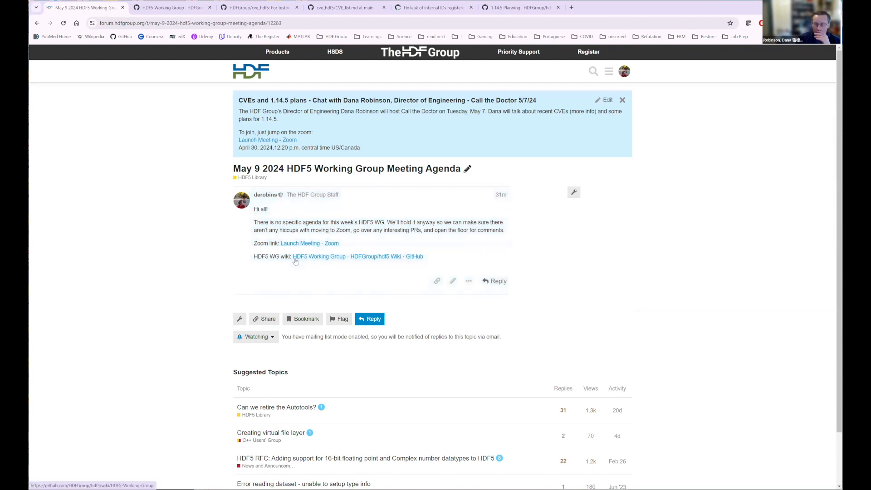
pyautogui.moveTo(317, 256)
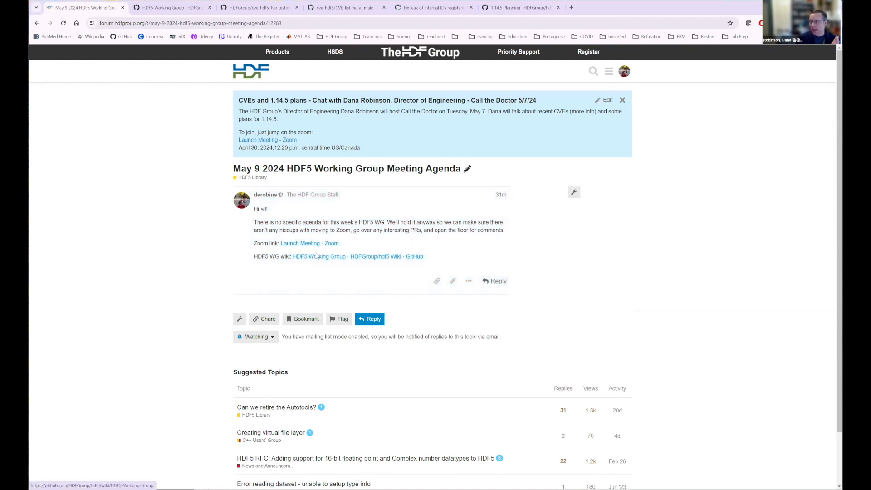
pyautogui.moveTo(307, 261)
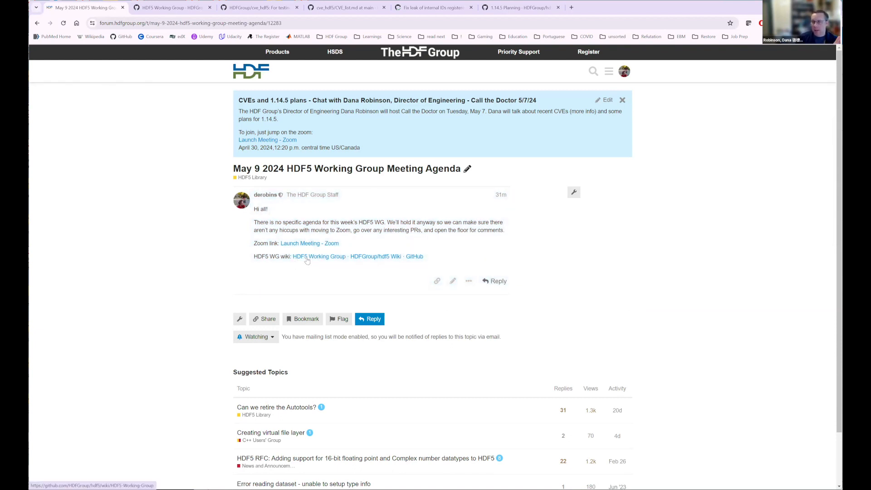
pyautogui.moveTo(272, 258)
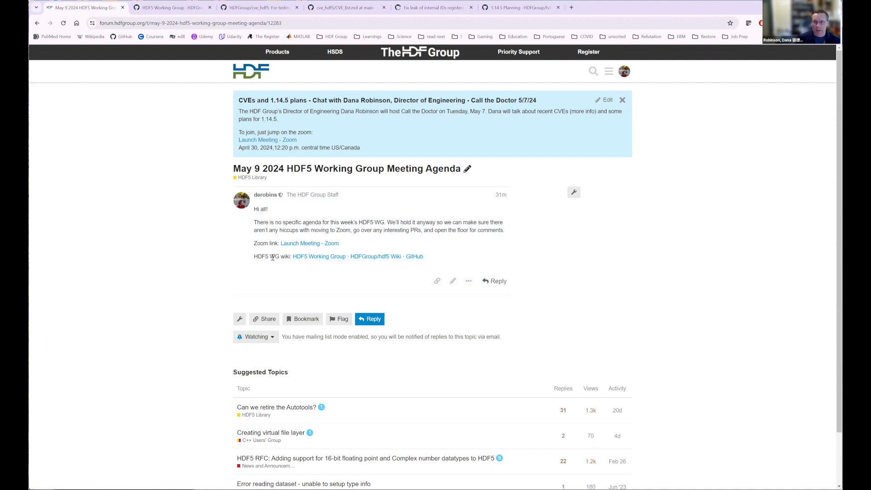
pyautogui.moveTo(287, 251)
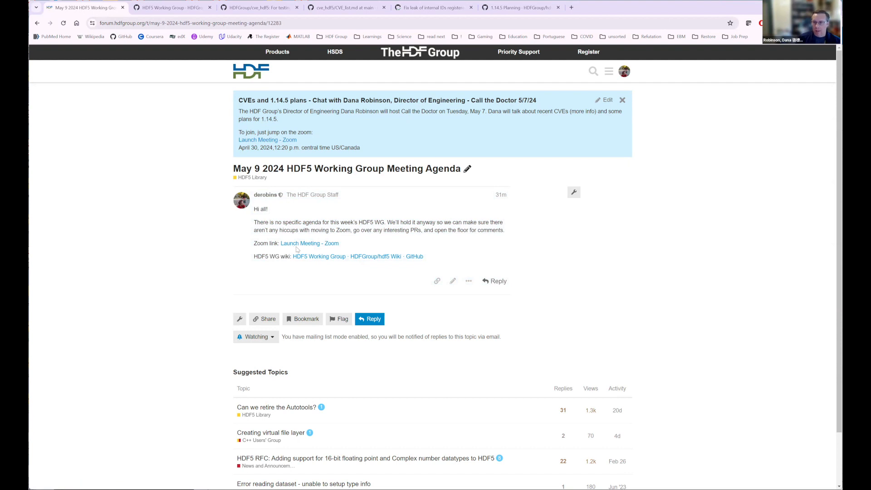
pyautogui.moveTo(318, 256)
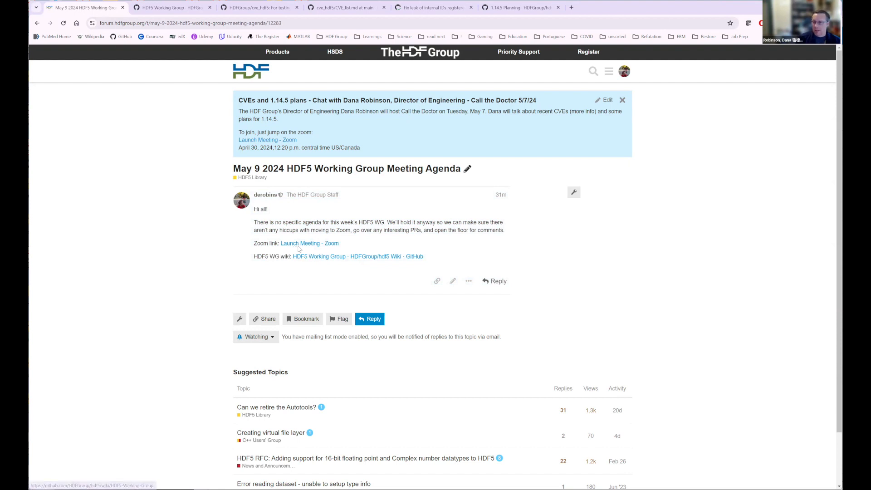
pyautogui.moveTo(309, 247)
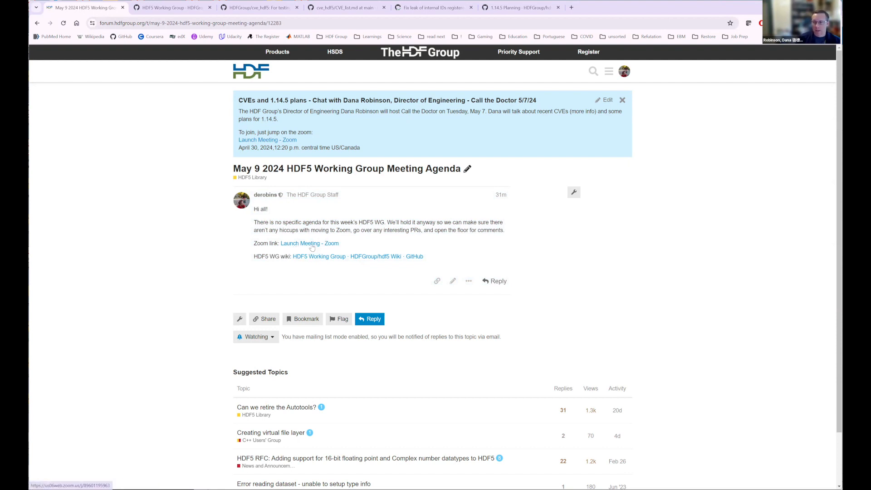
pyautogui.moveTo(312, 248)
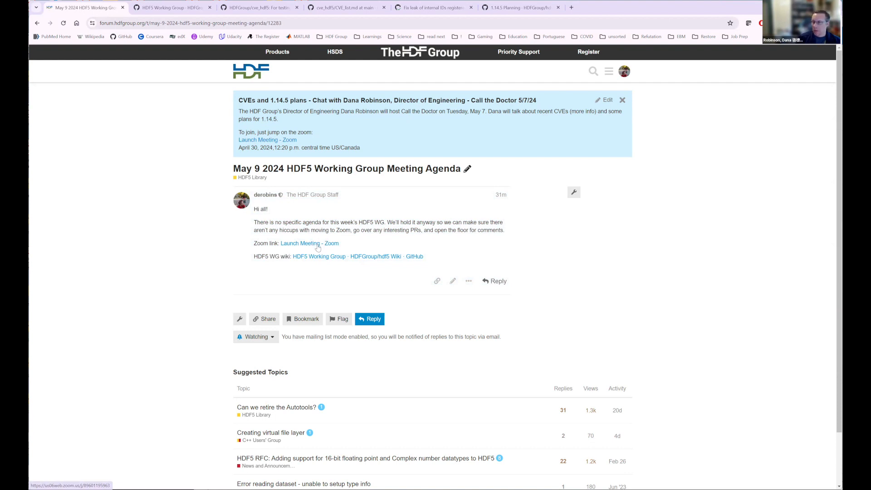
pyautogui.moveTo(202, 250)
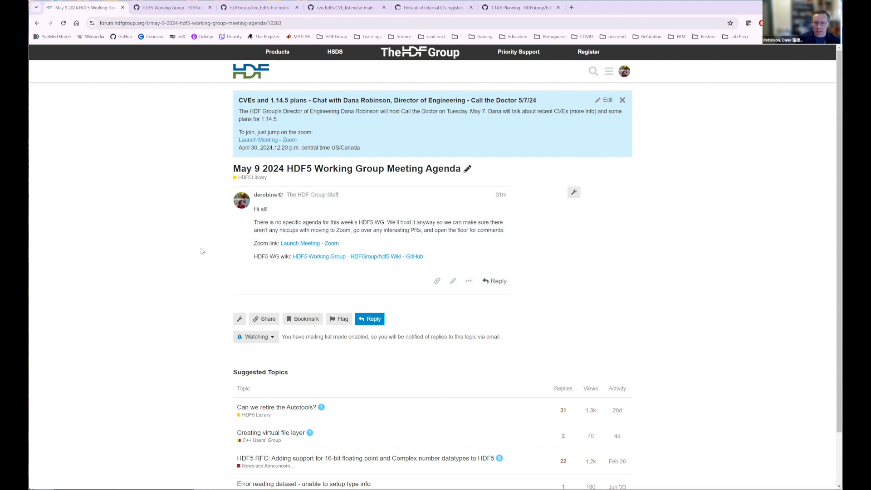
pyautogui.moveTo(182, 196)
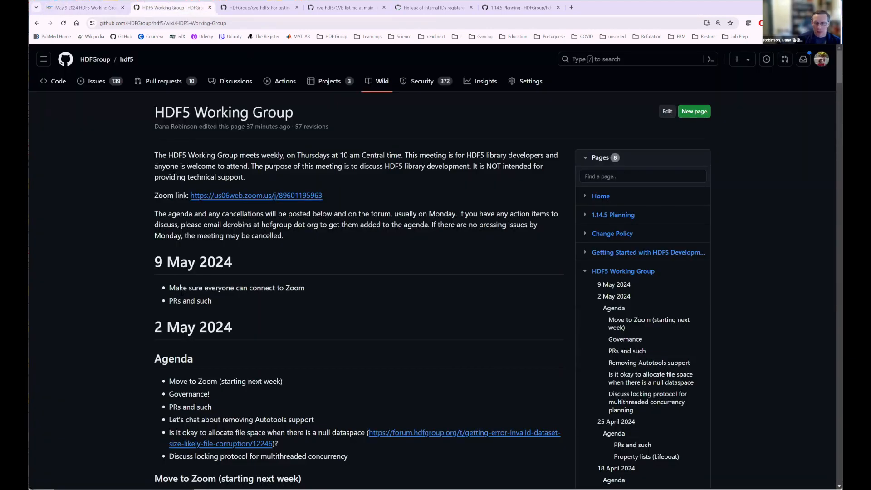
# Select the 9 May Zoom agenda item on the wiki, then switch to the cve_hdf5 repository.
pyautogui.doubleClick(236, 287)
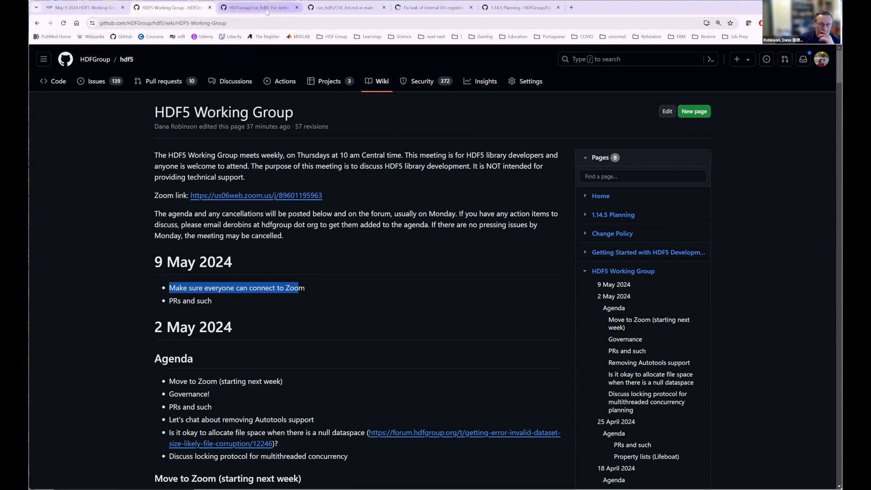
pyautogui.click(259, 8)
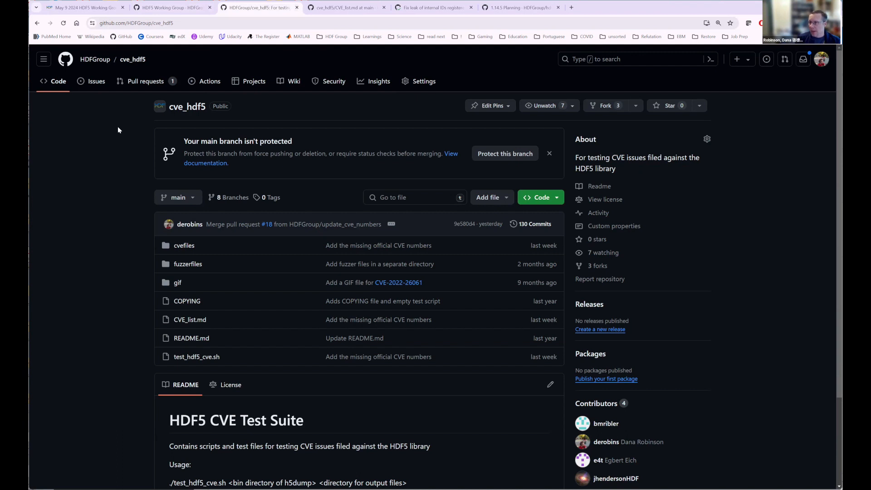
pyautogui.moveTo(152, 205)
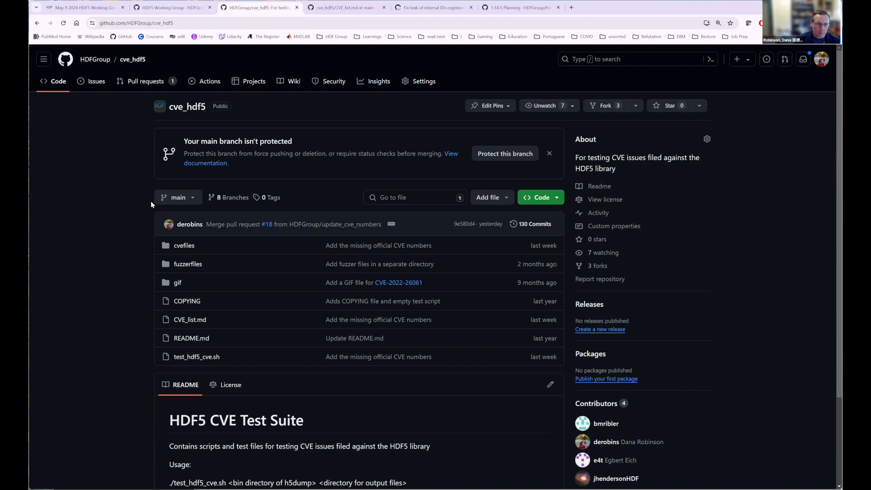
pyautogui.moveTo(80, 241)
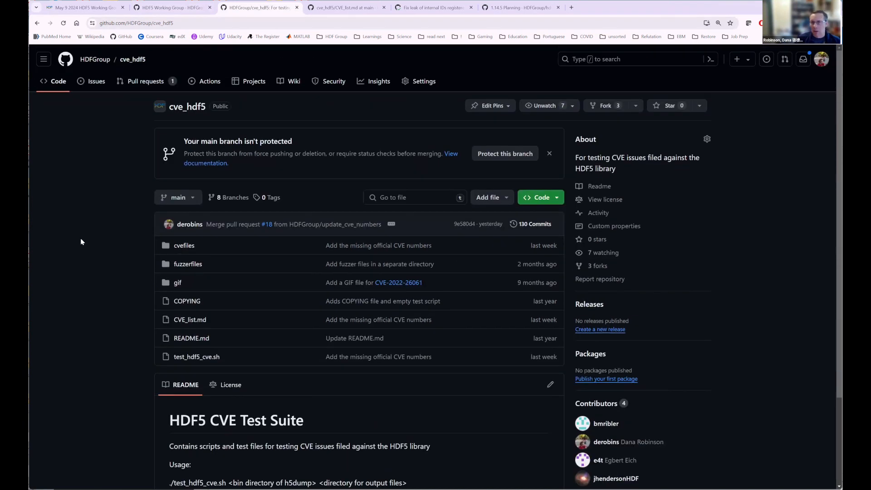
pyautogui.moveTo(92, 240)
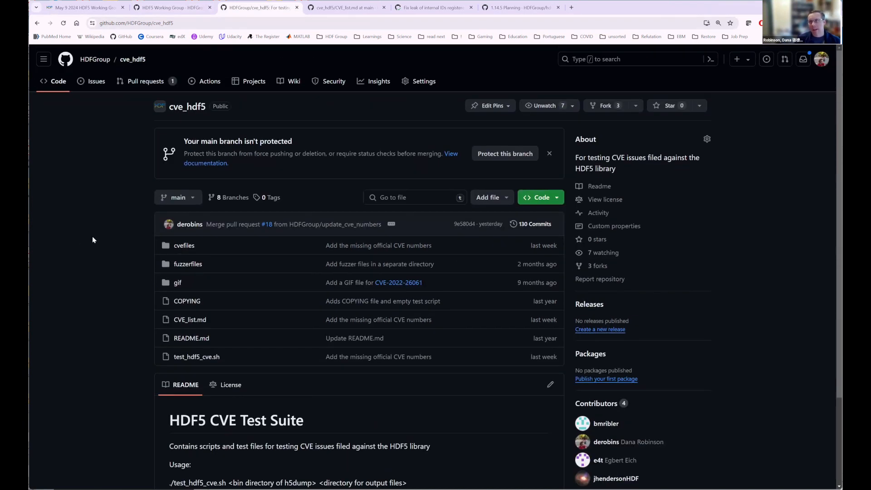
pyautogui.moveTo(113, 170)
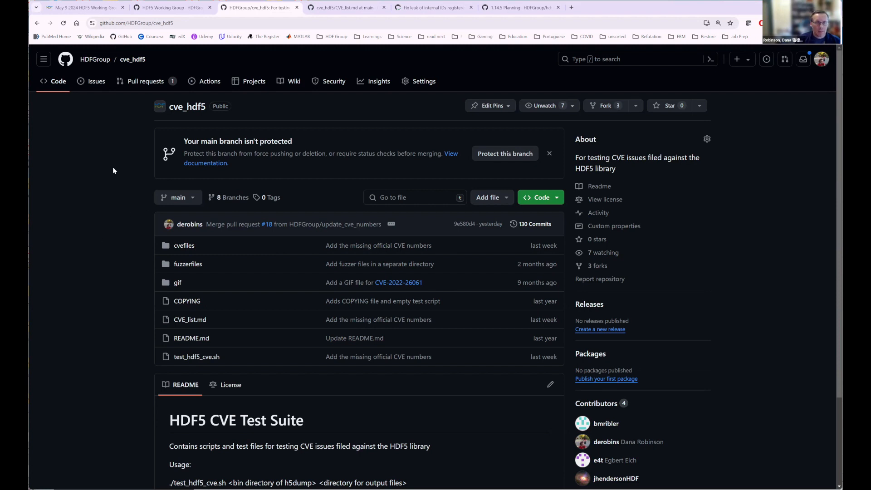
pyautogui.moveTo(122, 168)
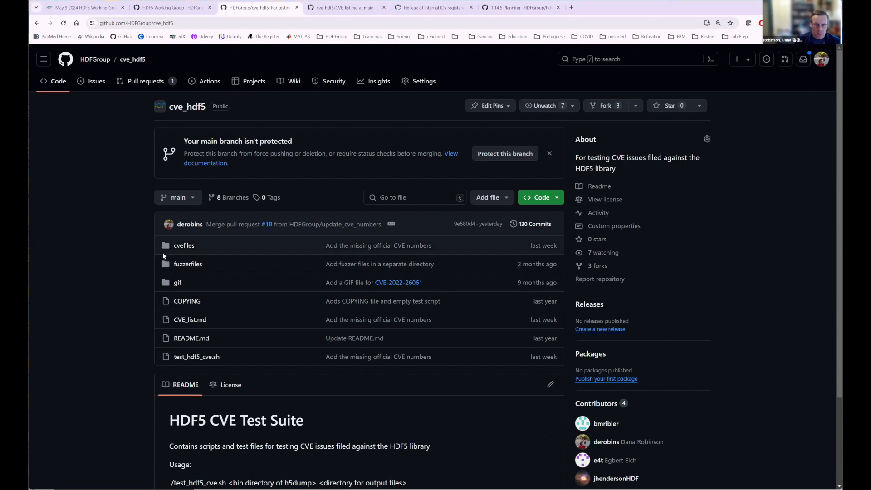
pyautogui.moveTo(184, 245)
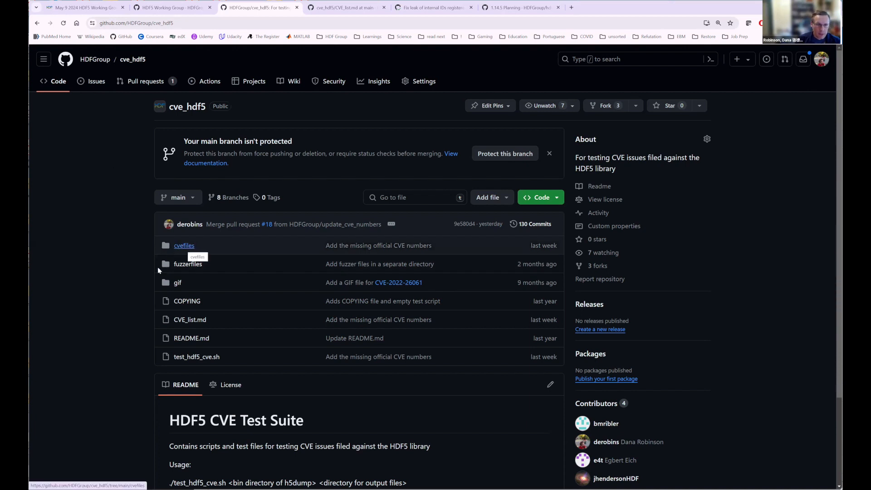
pyautogui.moveTo(203, 75)
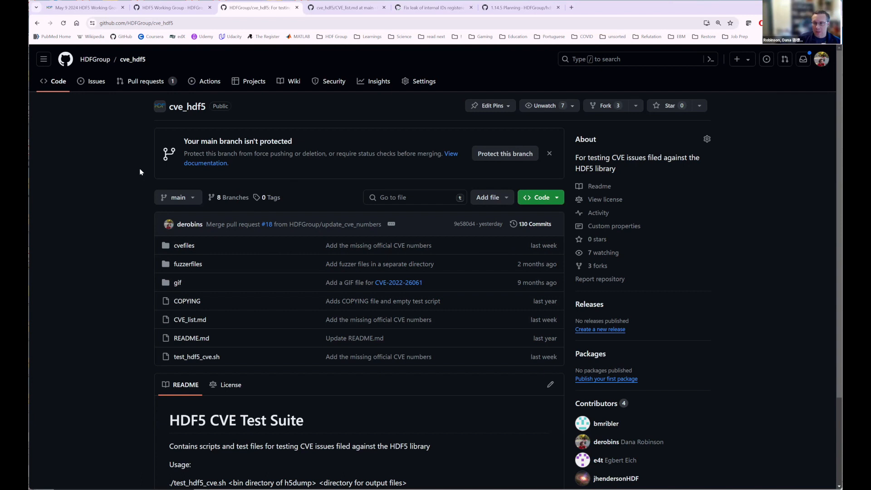
pyautogui.moveTo(151, 181)
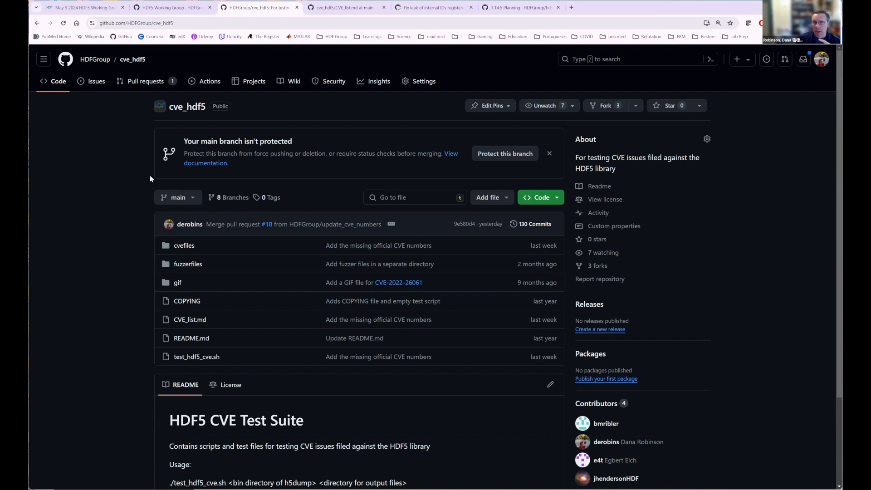
pyautogui.moveTo(158, 186)
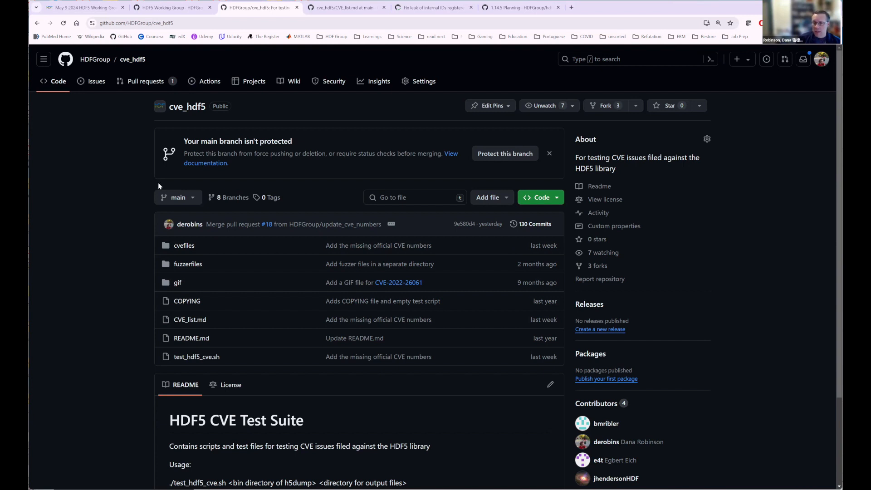
pyautogui.moveTo(144, 182)
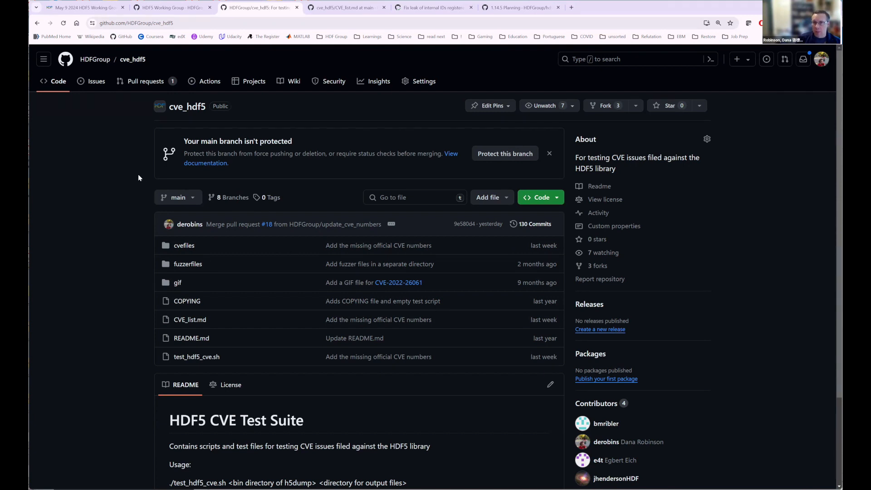
pyautogui.moveTo(138, 234)
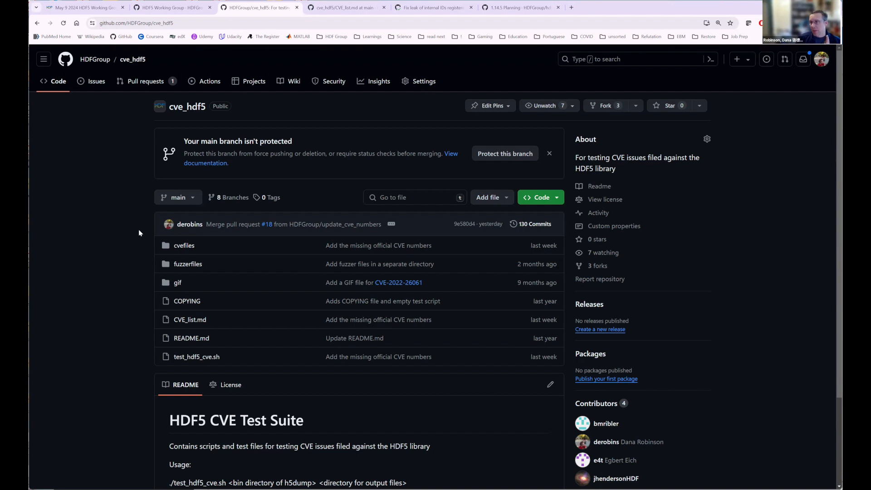
pyautogui.moveTo(155, 234)
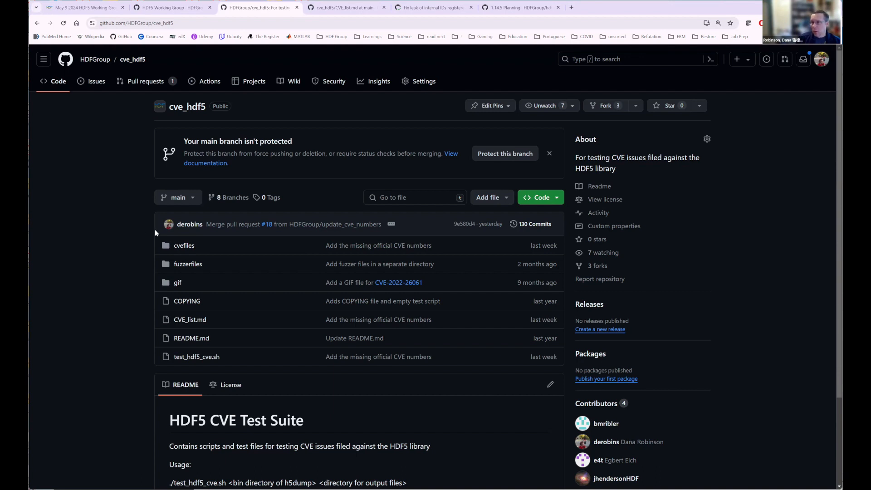
pyautogui.moveTo(179, 235)
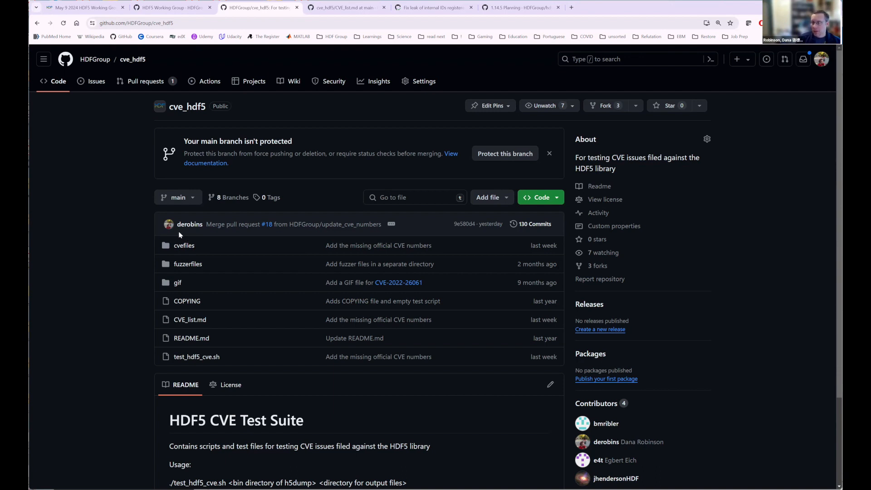
pyautogui.moveTo(190, 224)
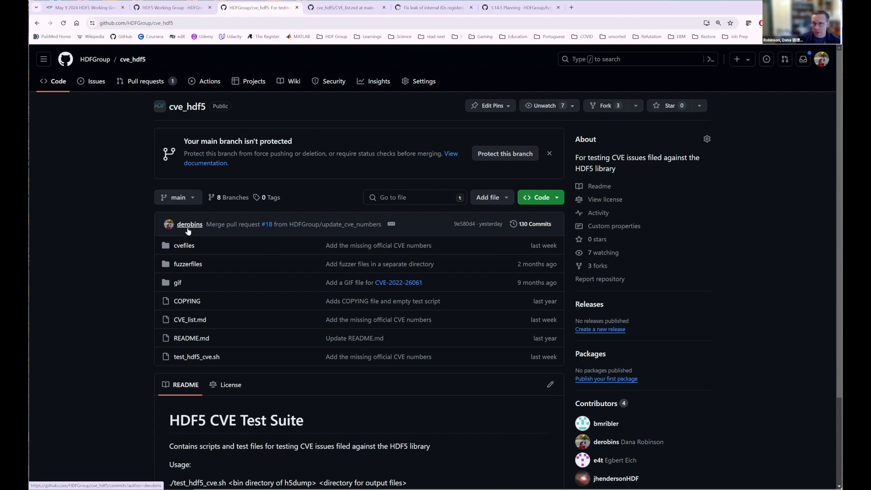
pyautogui.moveTo(196, 357)
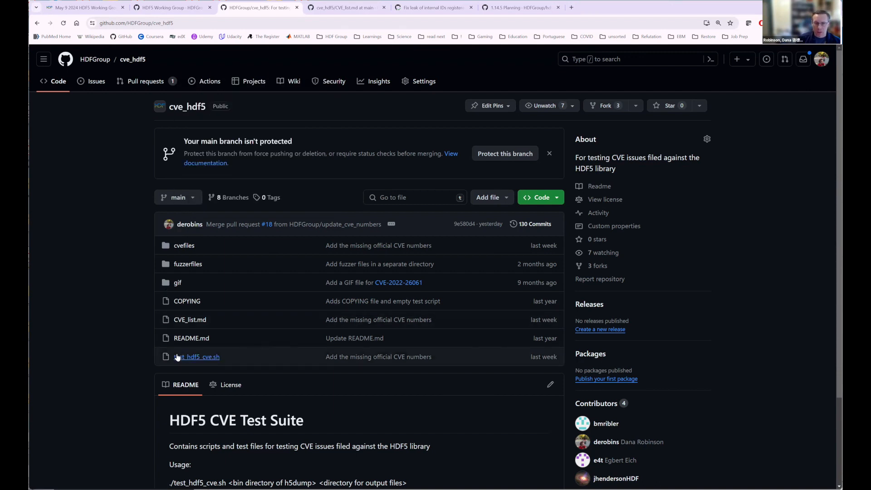
pyautogui.moveTo(196, 356)
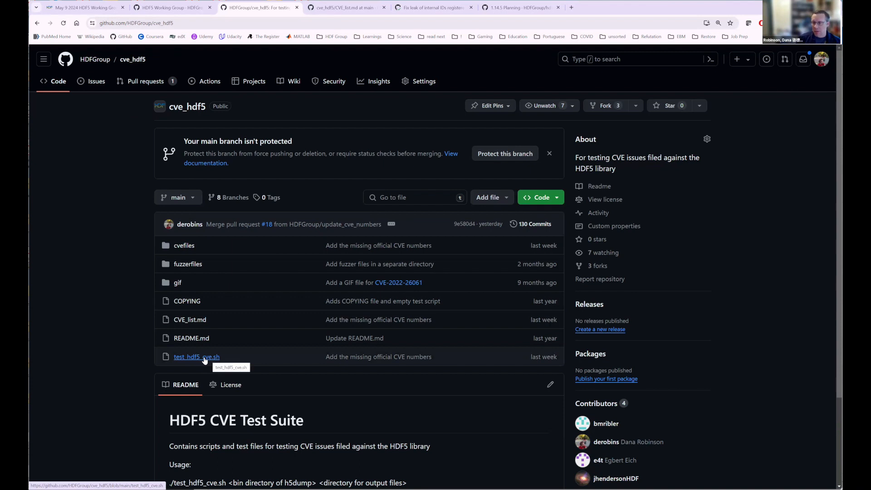
pyautogui.moveTo(165, 351)
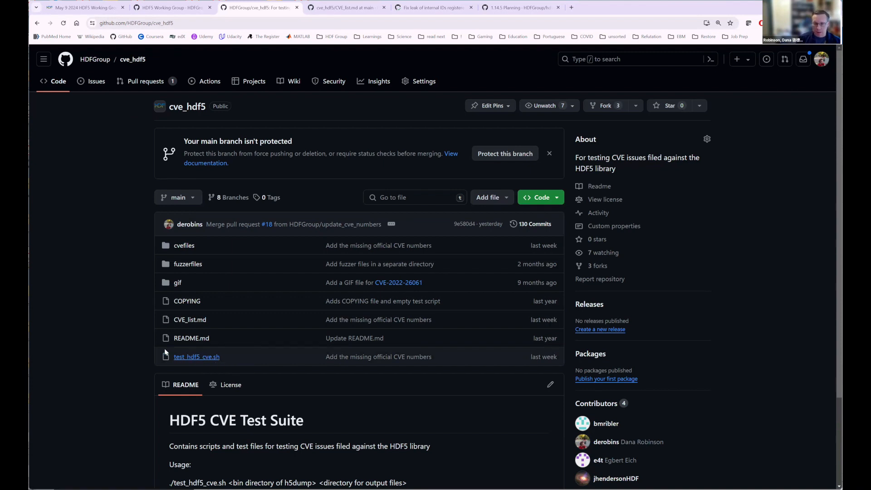
# Scroll the cve_hdf5 file list and open test_hdf5_cve.sh in a new tab.
pyautogui.scroll(-3)
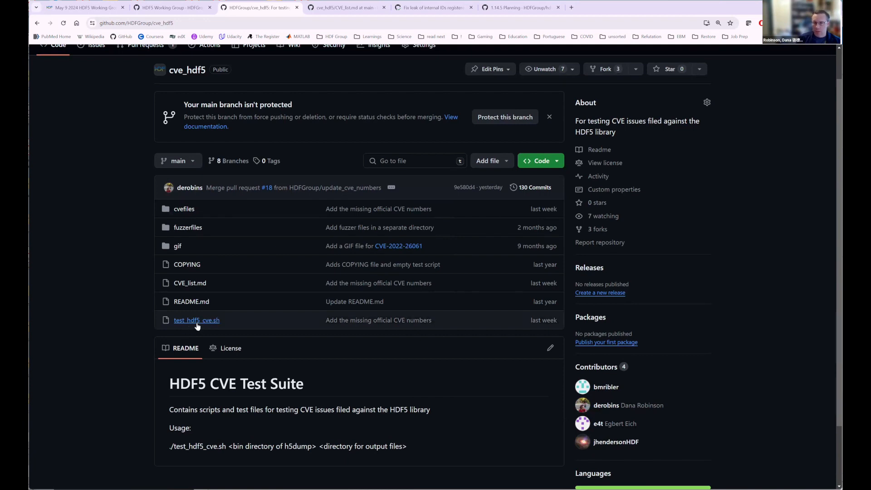
pyautogui.click(196, 320)
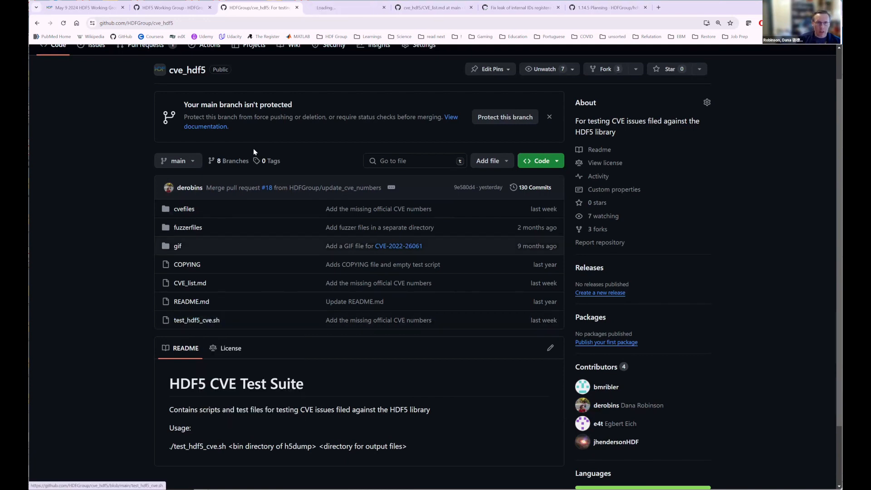
# Scroll test_hdf5_cve.sh to its per-tool test loops and expand the cvefiles folder.
pyautogui.click(196, 320)
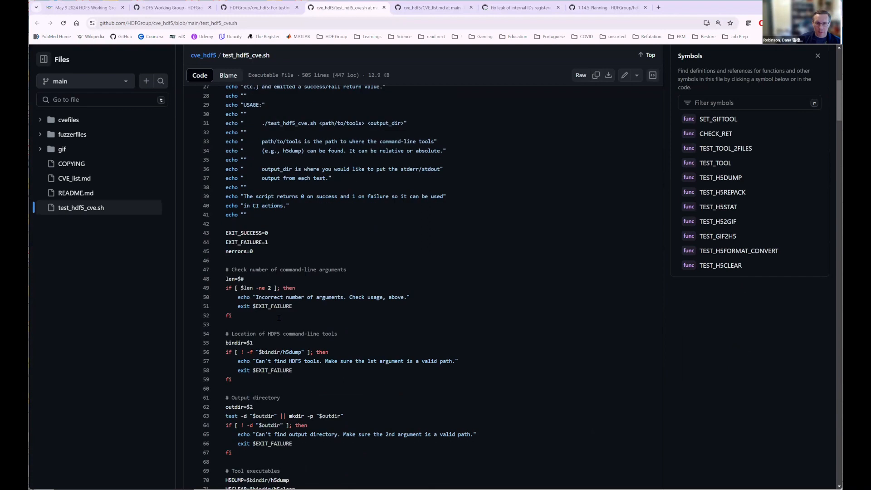
pyautogui.scroll(-3)
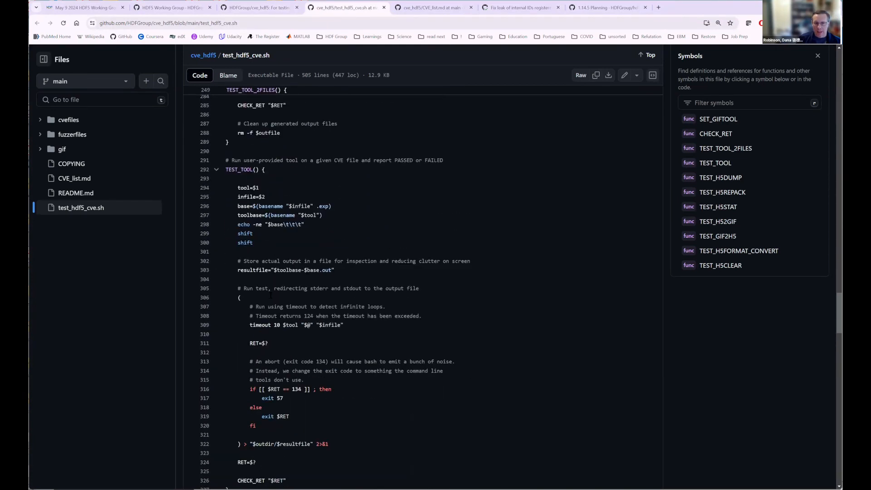
pyautogui.scroll(-3)
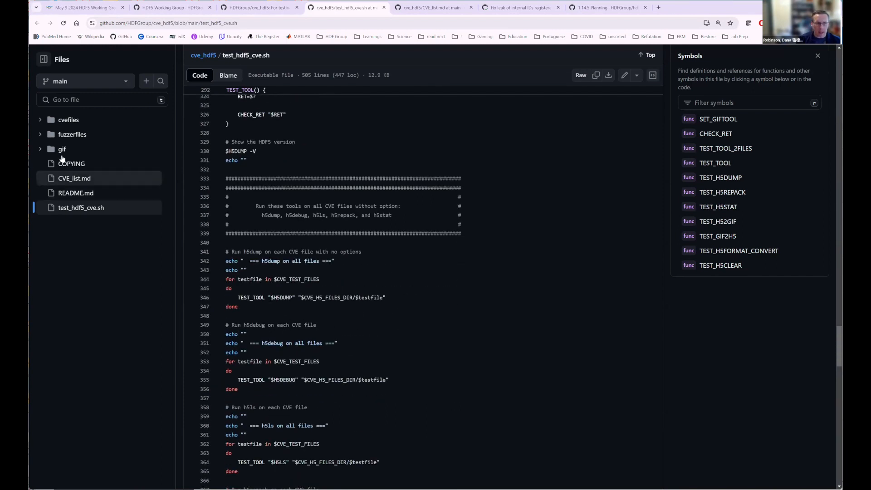
pyautogui.click(68, 119)
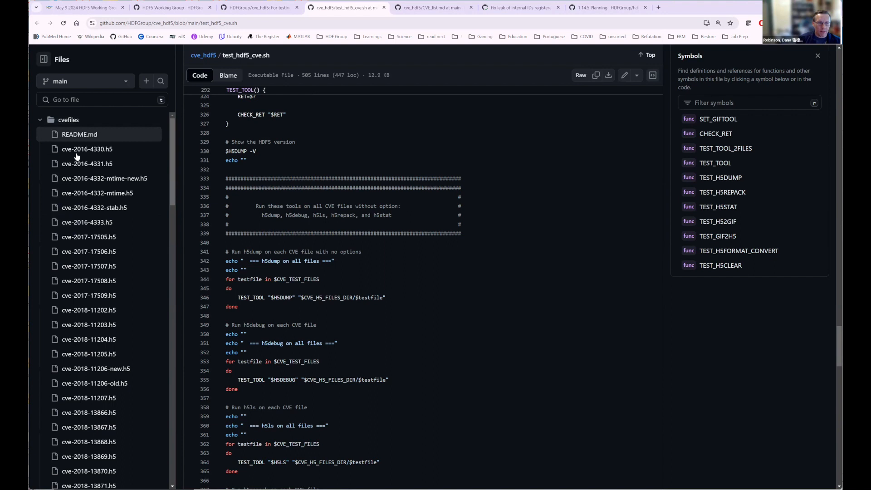
pyautogui.scroll(-3)
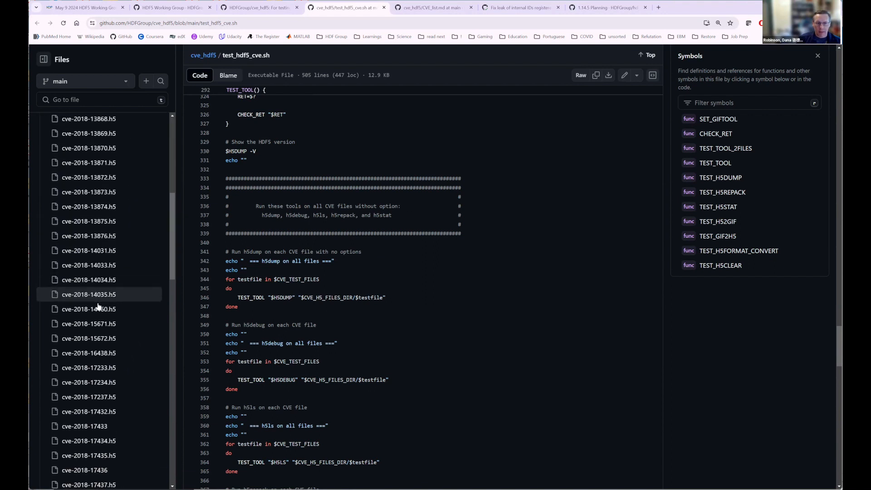
pyautogui.scroll(3)
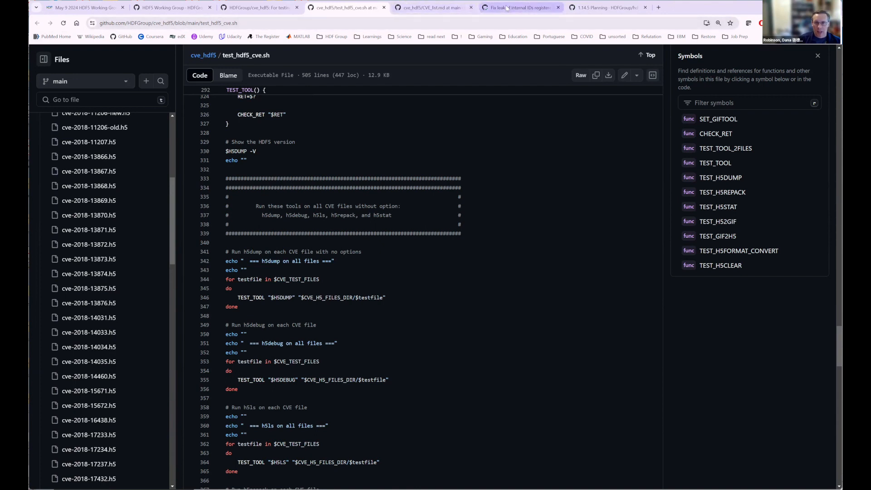
# Switch to pull request #4459 and review its 58 passed checks and blocked merge.
pyautogui.click(519, 7)
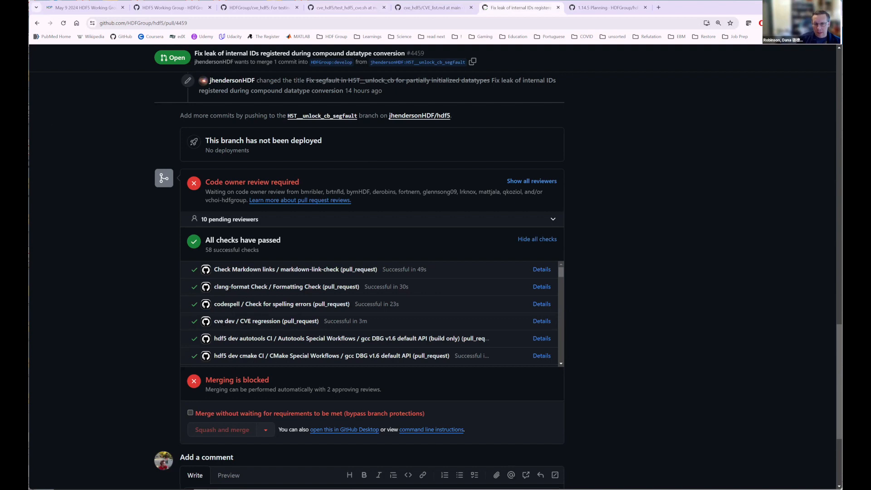
pyautogui.moveTo(531, 327)
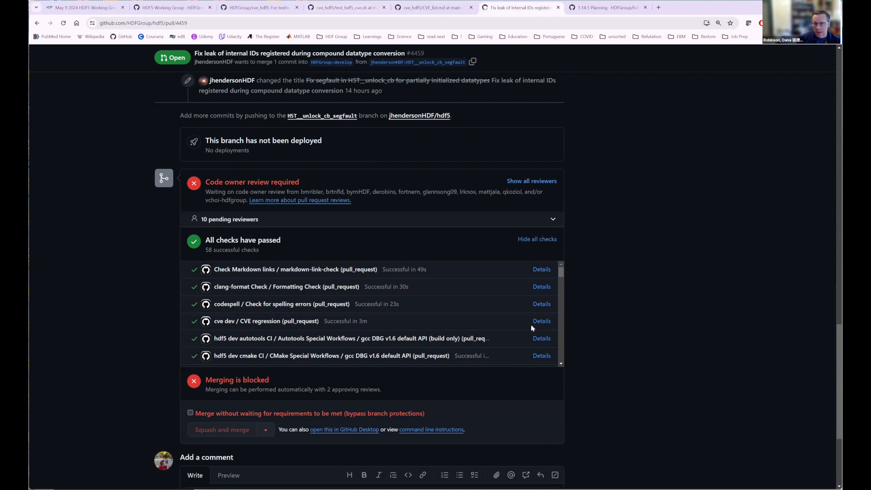
pyautogui.moveTo(541, 321)
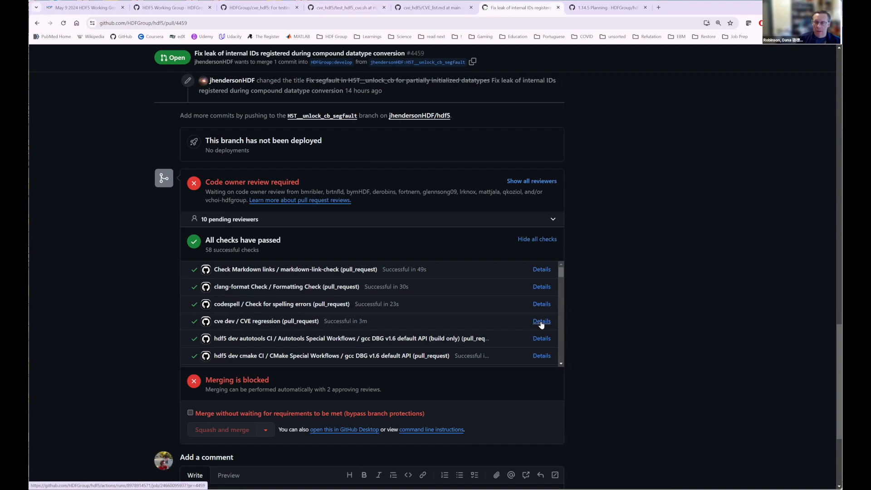
pyautogui.moveTo(551, 322)
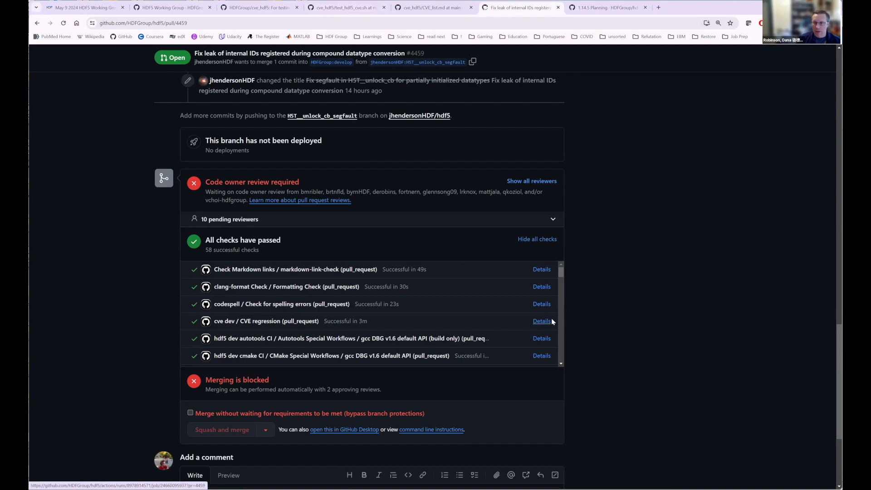
pyautogui.moveTo(545, 323)
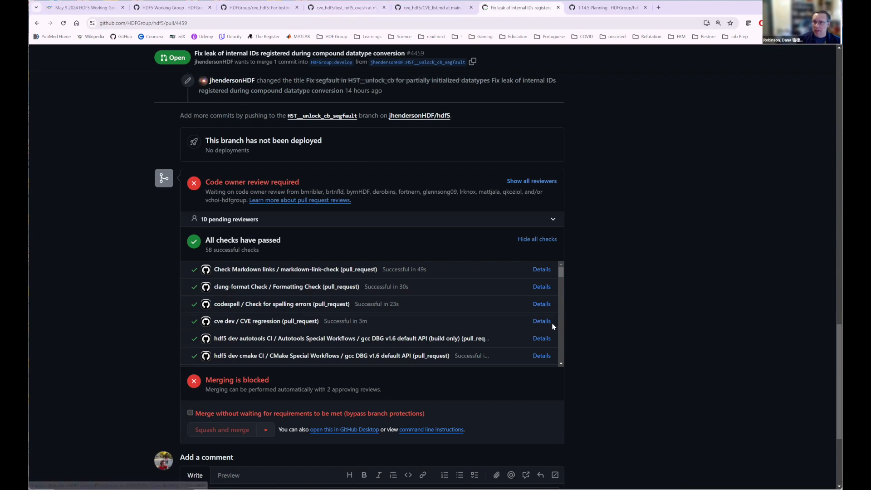
pyautogui.moveTo(542, 323)
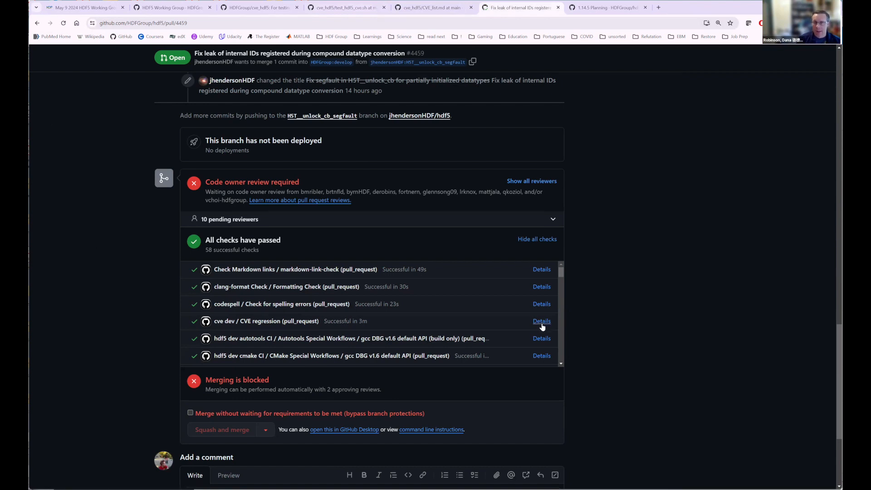
pyautogui.moveTo(693, 177)
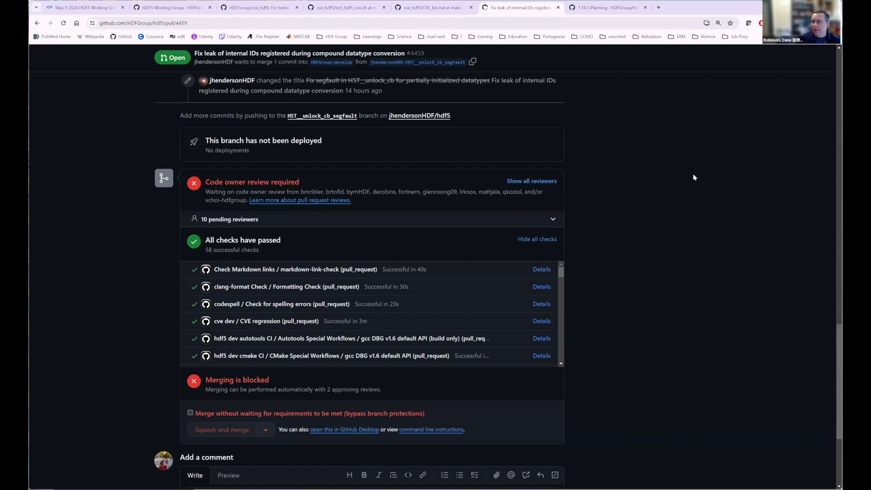
pyautogui.moveTo(243, 307)
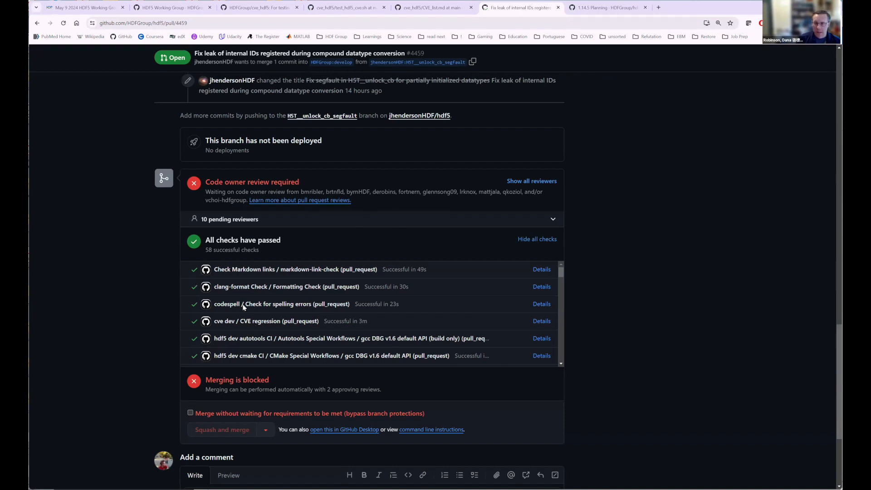
pyautogui.moveTo(487, 91)
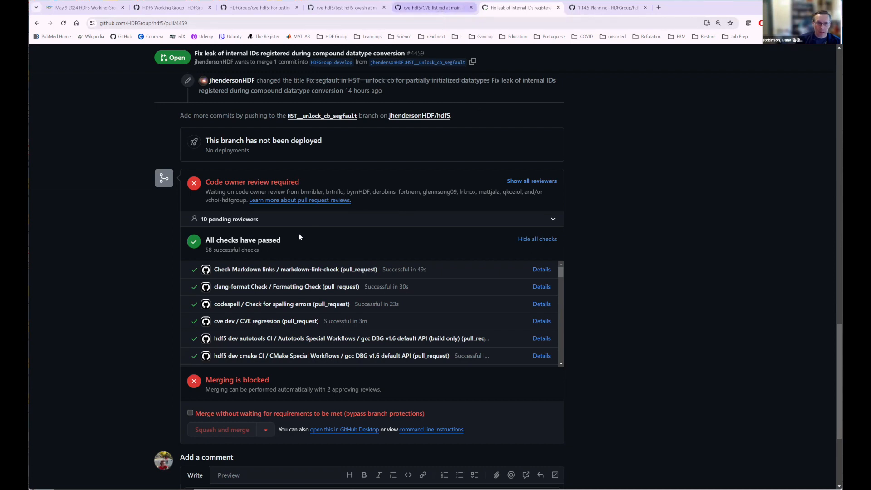
# Switch to CVE_list.md and scroll up to the newest entry, CVE-2024-33877.
pyautogui.click(431, 7)
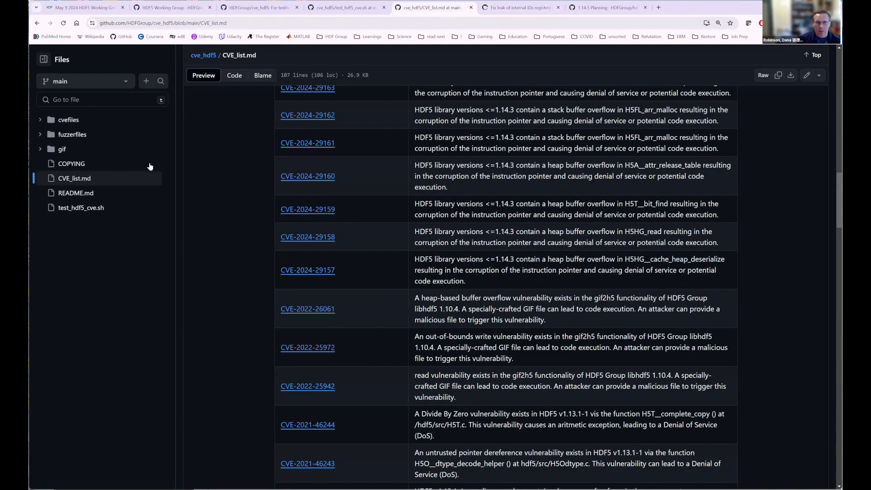
pyautogui.moveTo(304, 222)
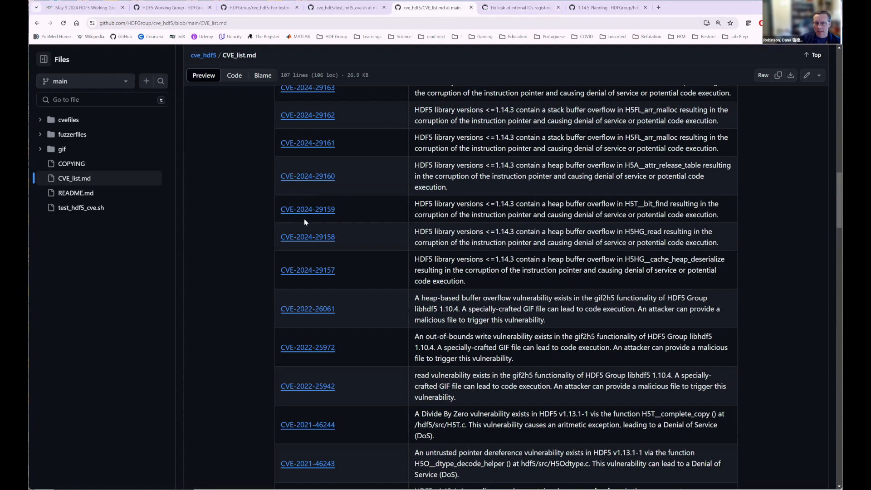
pyautogui.scroll(3)
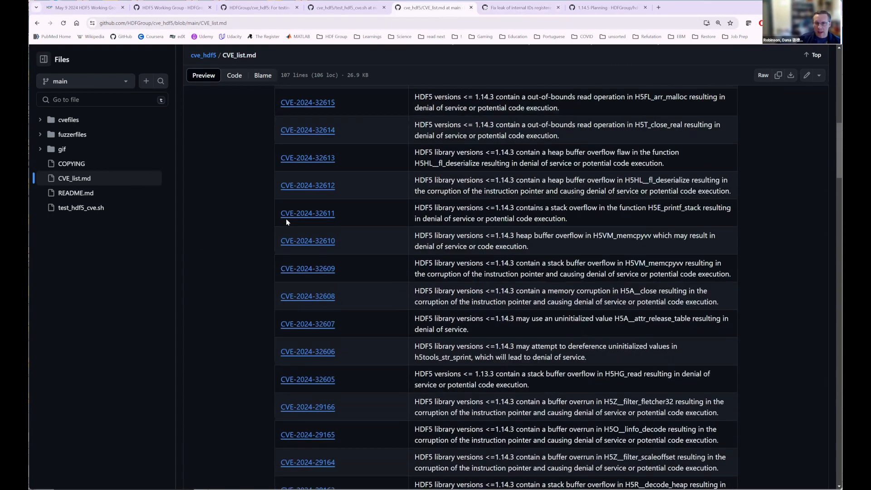
pyautogui.scroll(3)
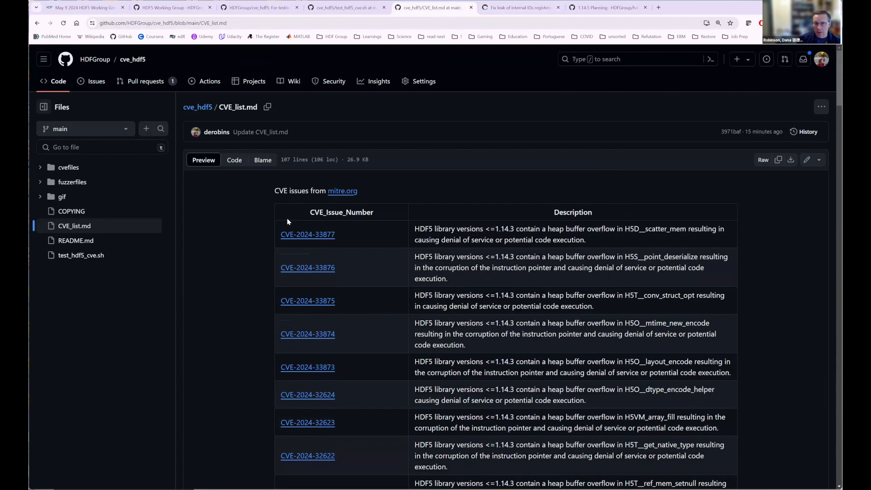
pyautogui.moveTo(286, 242)
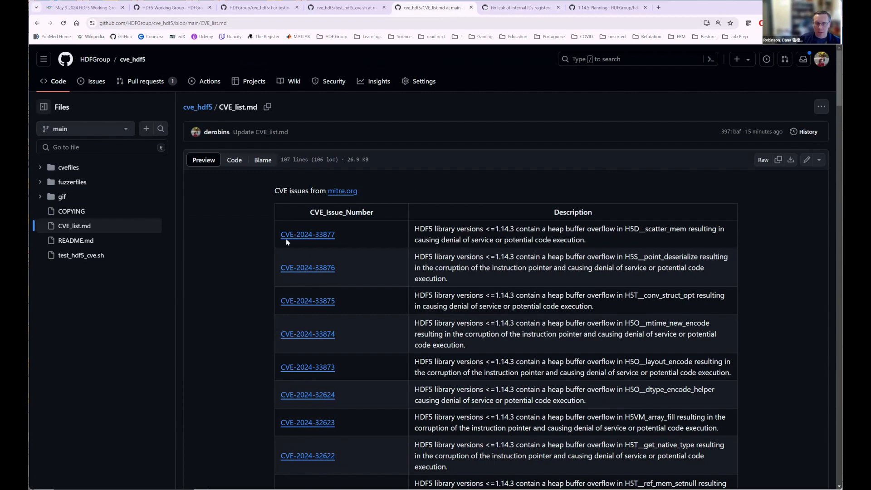
pyautogui.moveTo(308, 234)
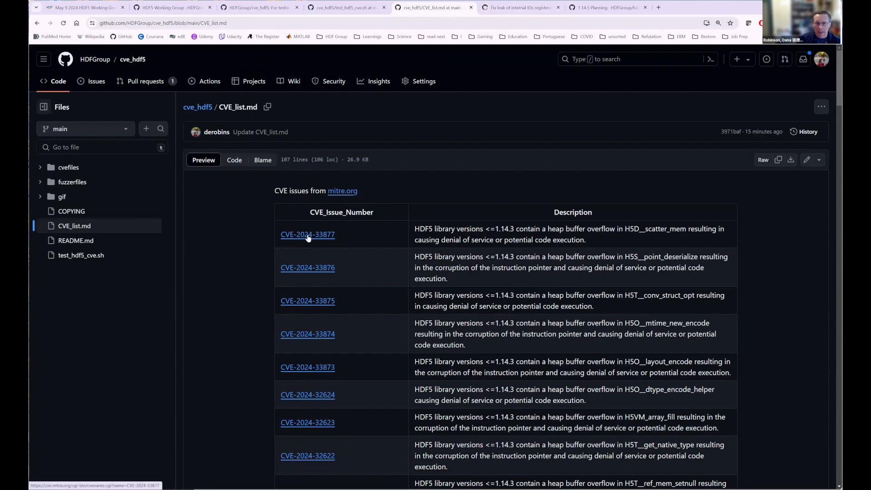
pyautogui.click(307, 235)
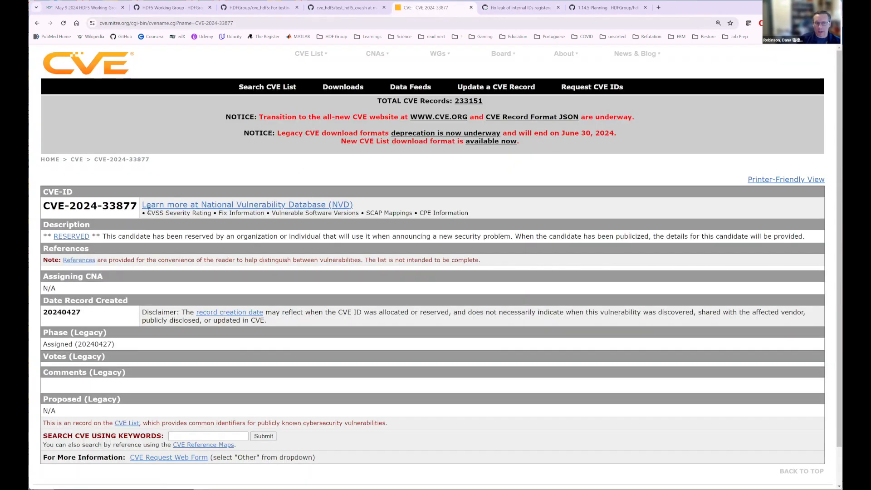
pyautogui.scroll(-3)
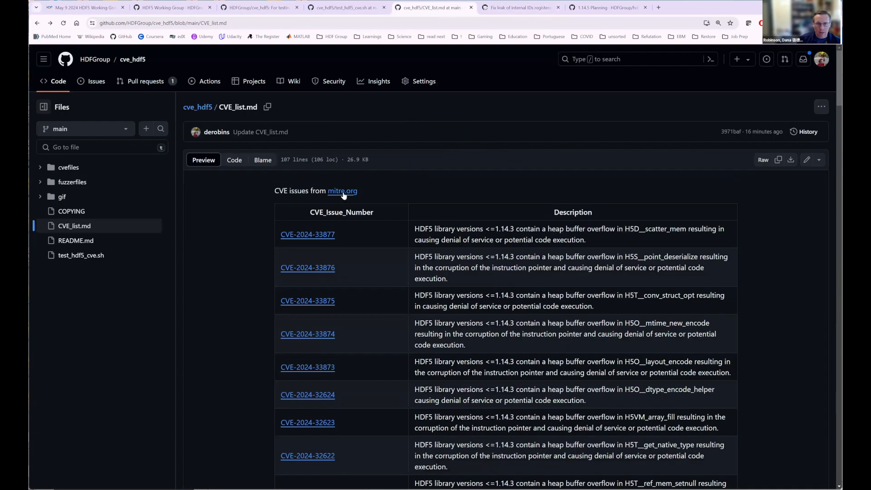
pyautogui.click(342, 191)
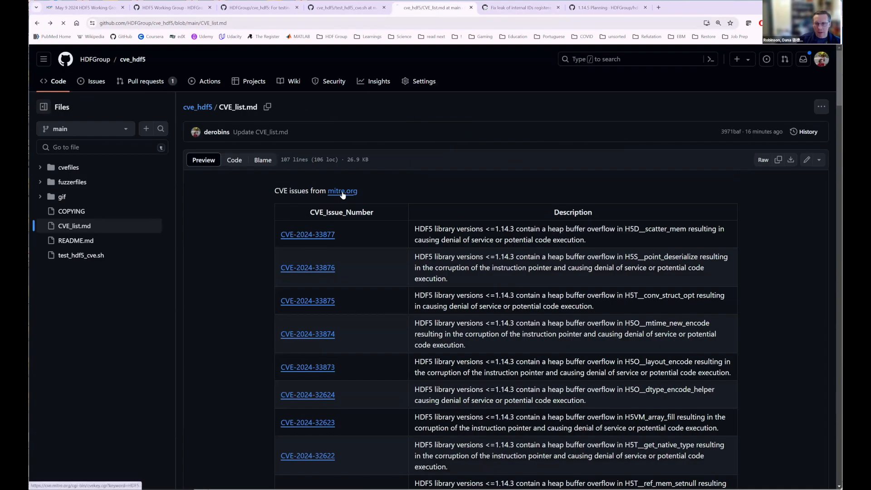
# Browse MITRE's 68 HDF5 CVE search results, then return to pull request #4459.
pyautogui.click(342, 190)
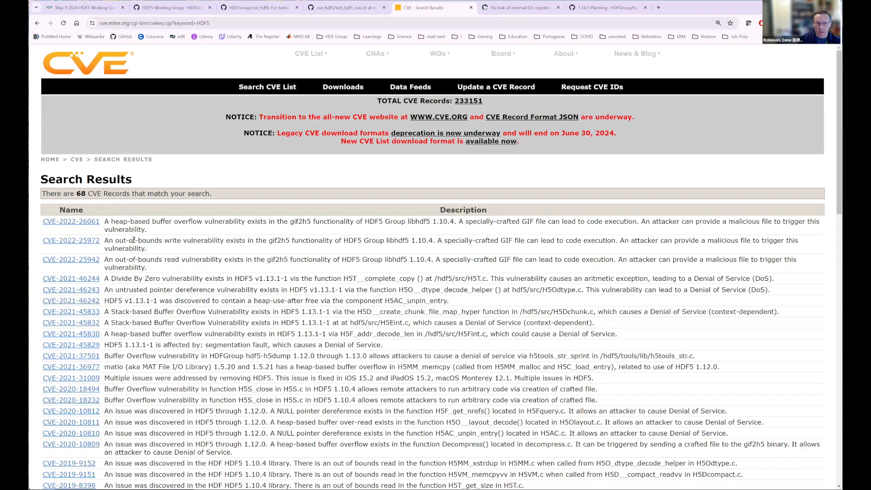
pyautogui.scroll(-3)
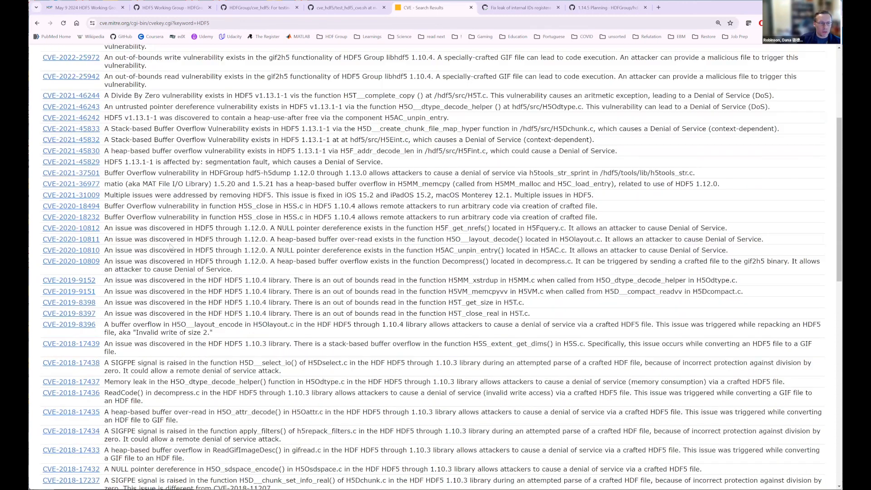
pyautogui.scroll(-3)
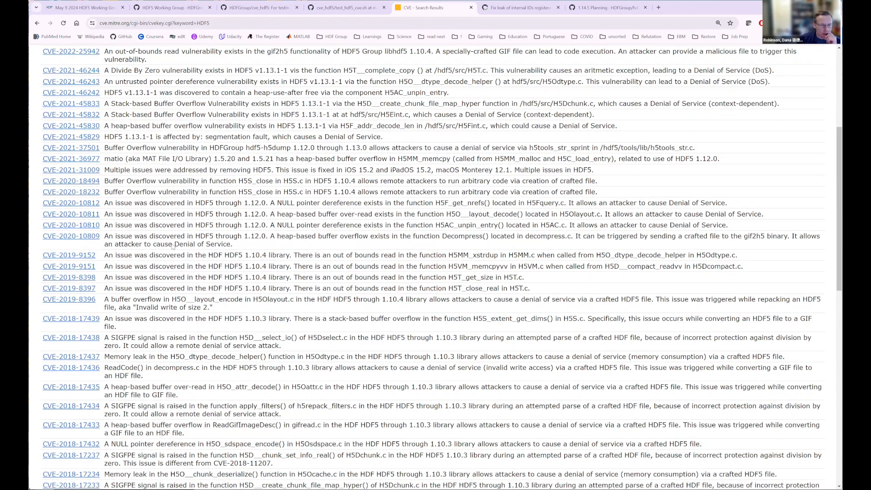
pyautogui.scroll(-3)
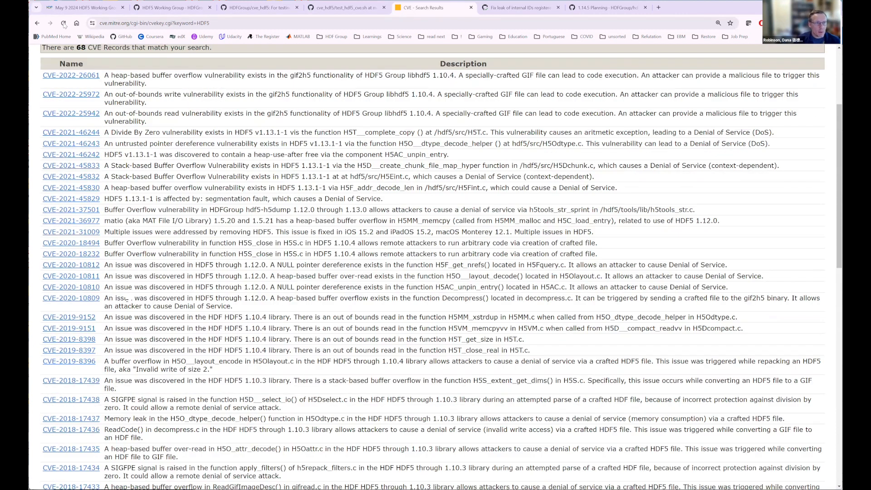
pyautogui.scroll(3)
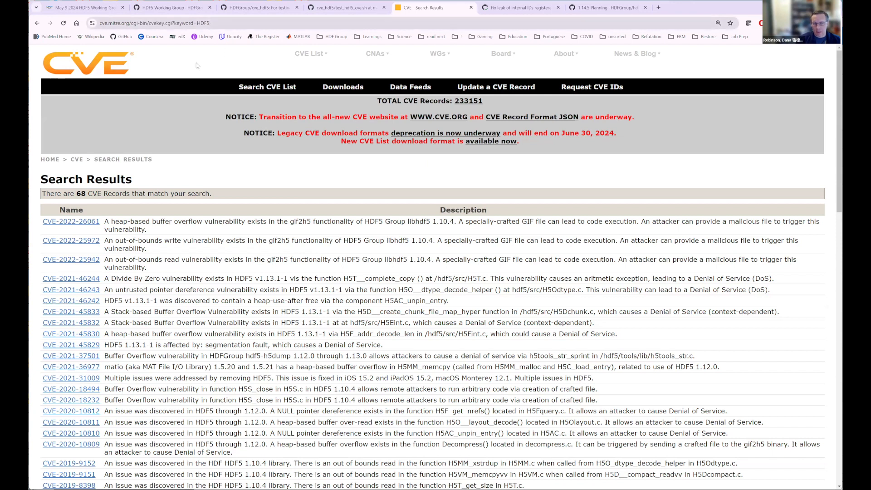
pyautogui.moveTo(231, 255)
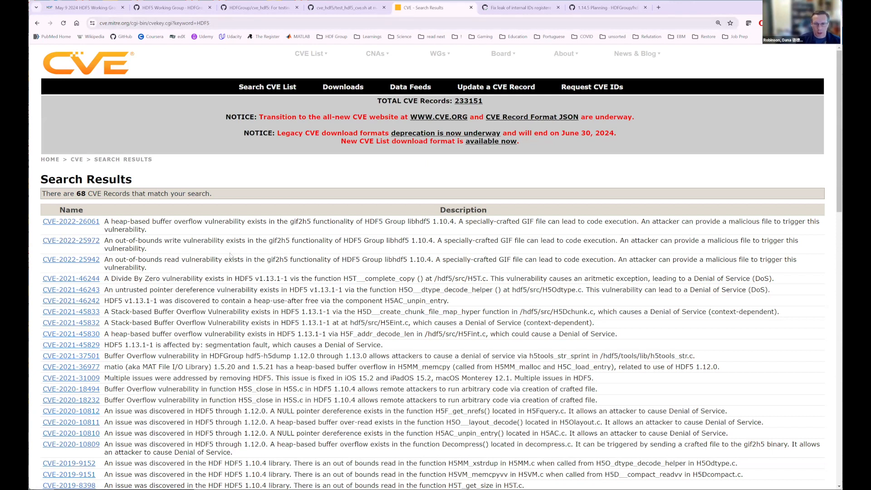
pyautogui.moveTo(336, 93)
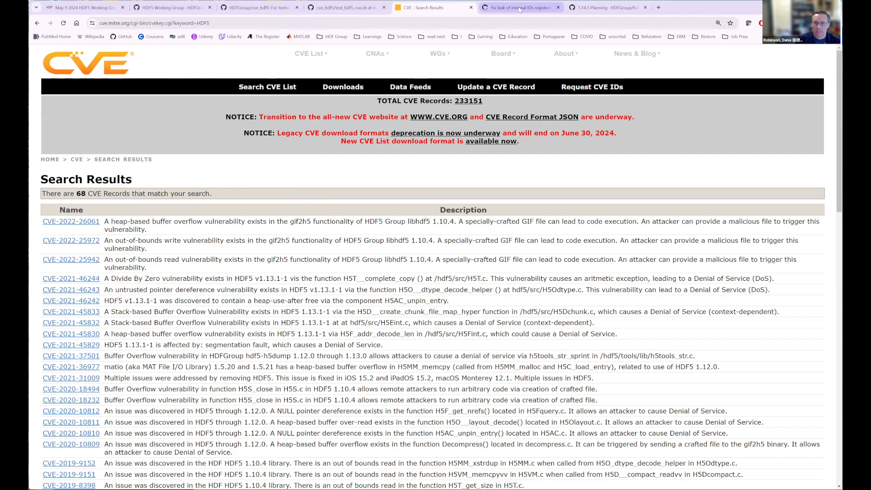
pyautogui.click(520, 8)
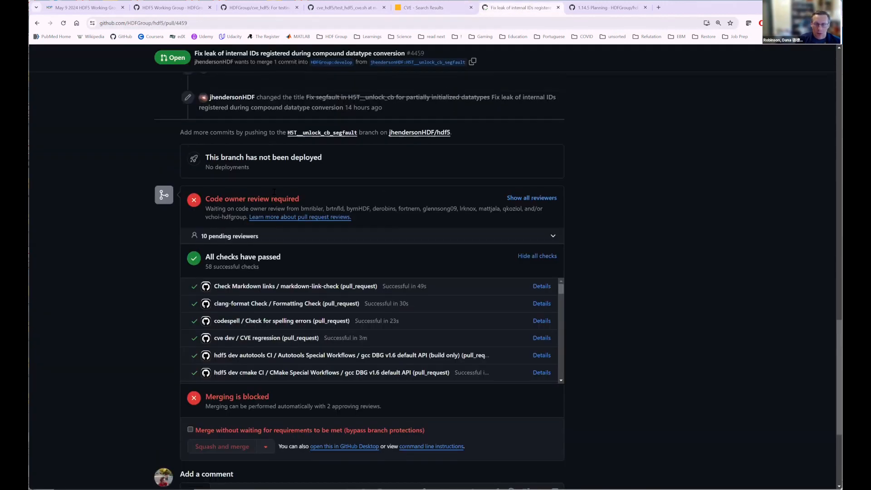
pyautogui.scroll(3)
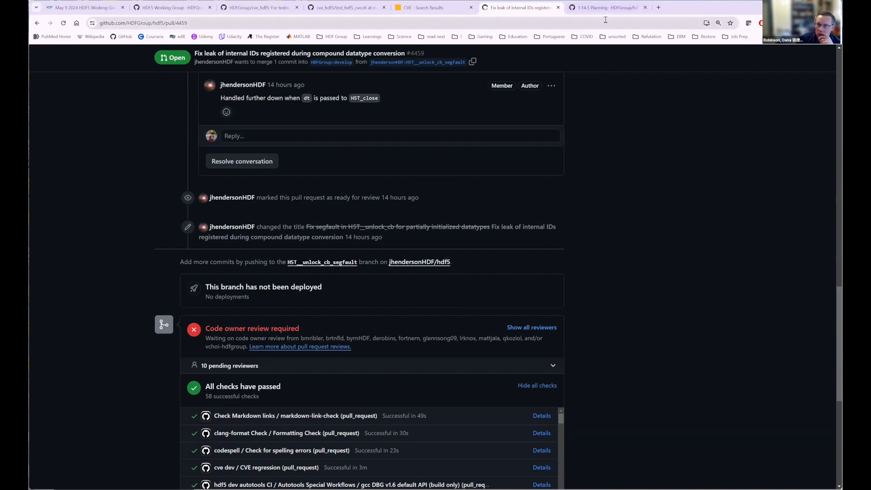
# Switch back to the hdf5 1.14.5 Planning wiki page and its list of release goals.
pyautogui.click(606, 7)
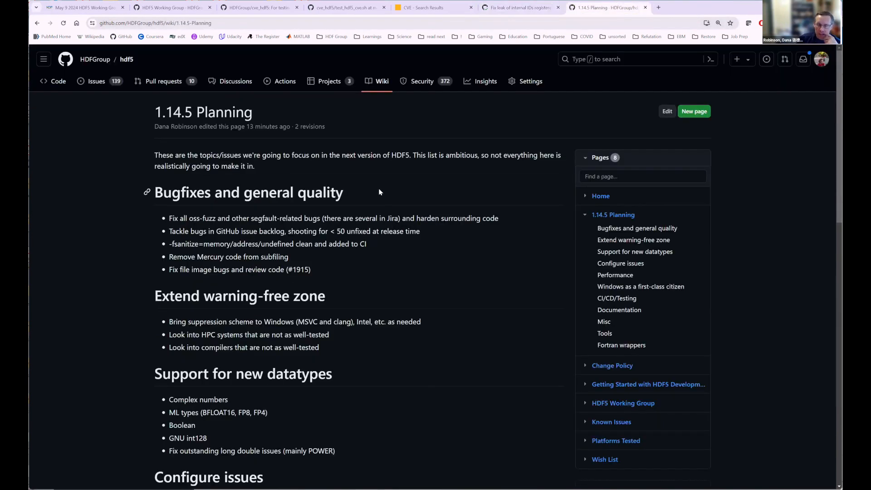
pyautogui.moveTo(452, 144)
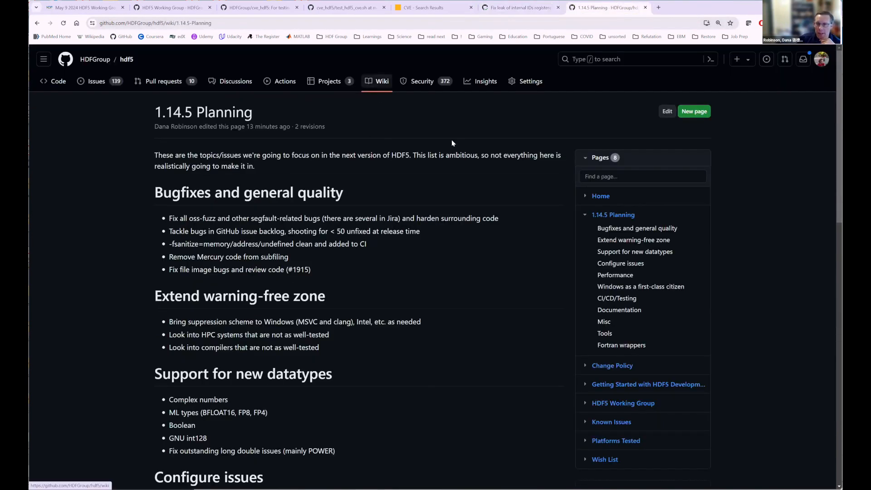
pyautogui.moveTo(637, 227)
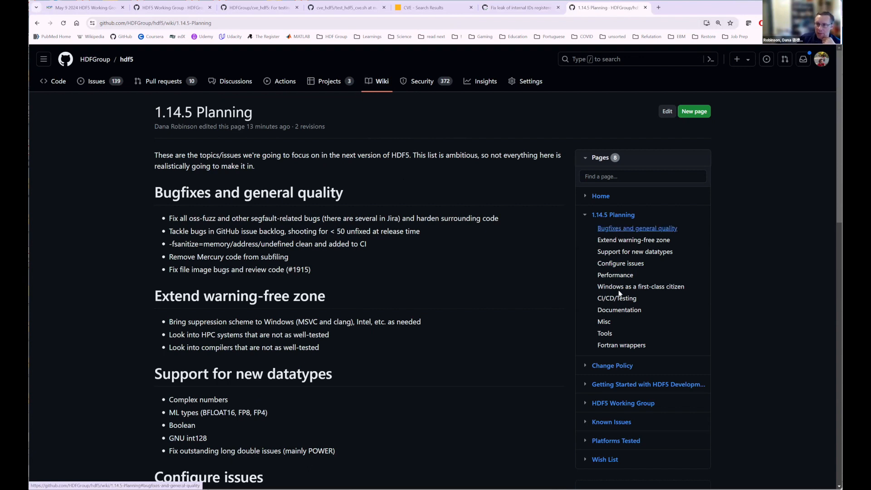
pyautogui.moveTo(610, 321)
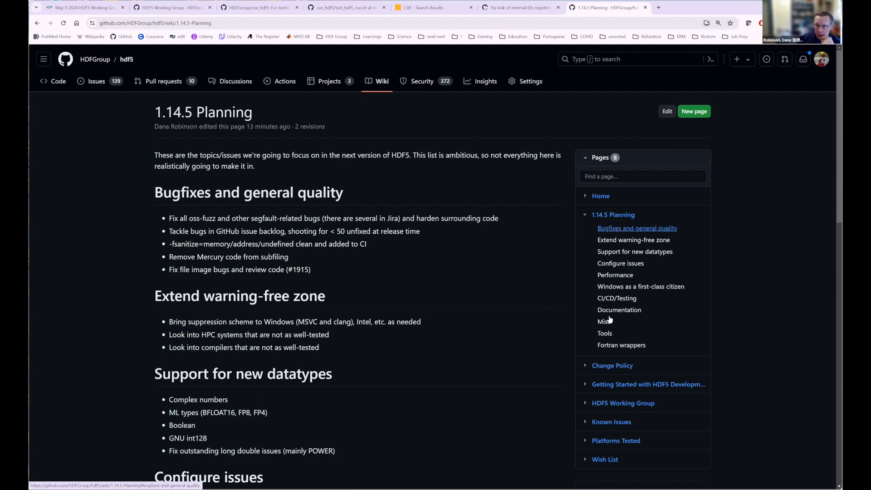
pyautogui.moveTo(555, 314)
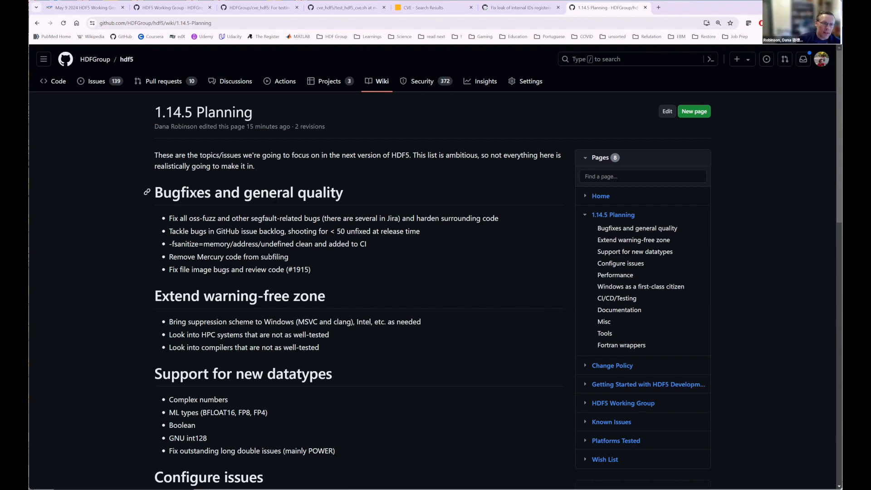
pyautogui.moveTo(135, 212)
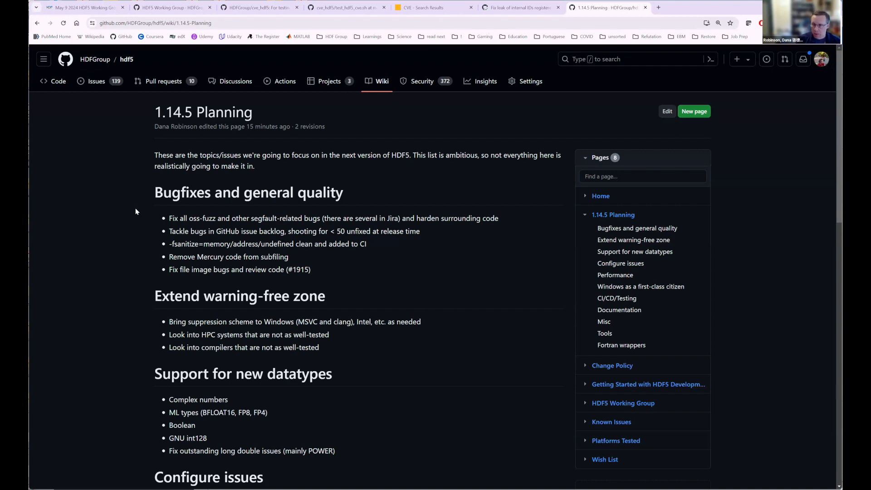
pyautogui.moveTo(130, 230)
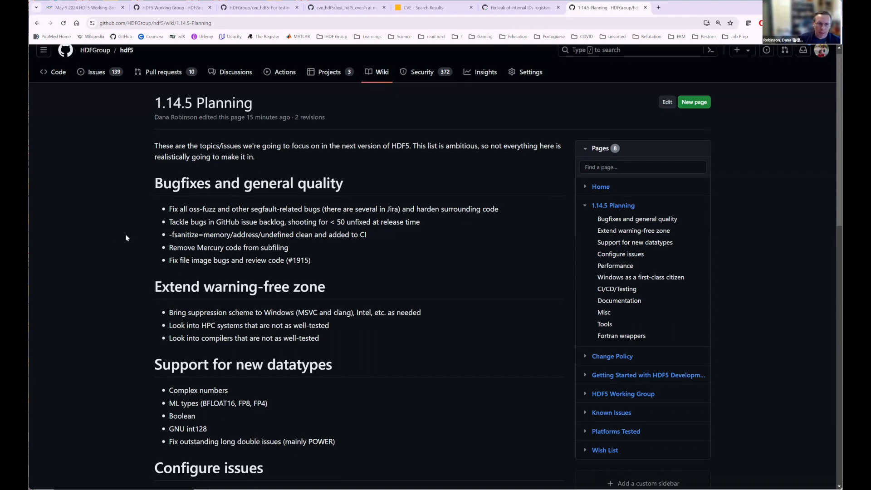
pyautogui.scroll(-3)
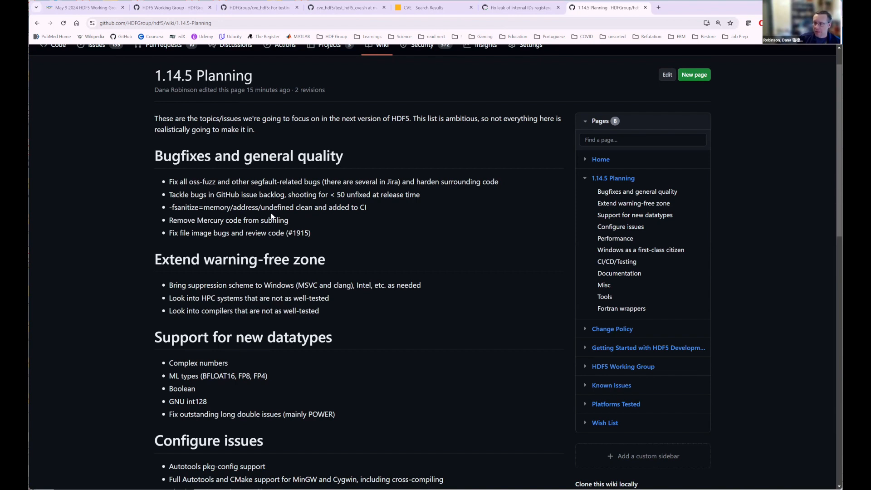
pyautogui.moveTo(271, 217)
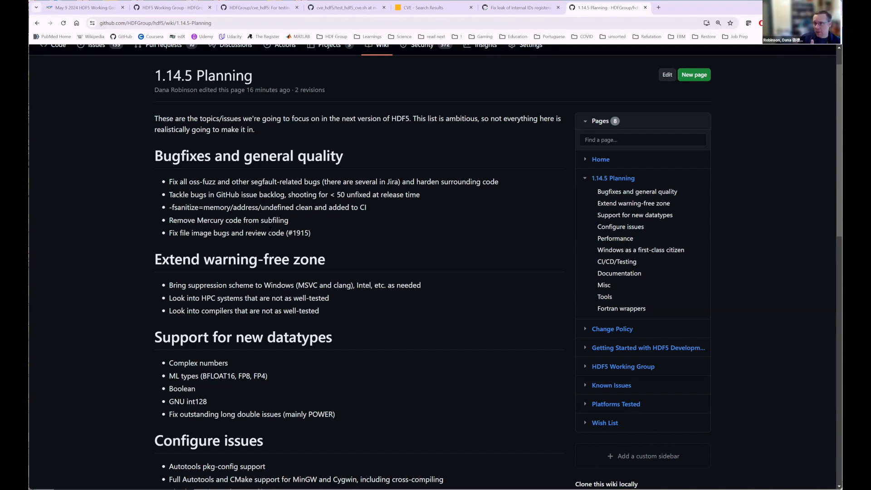
pyautogui.moveTo(191, 171)
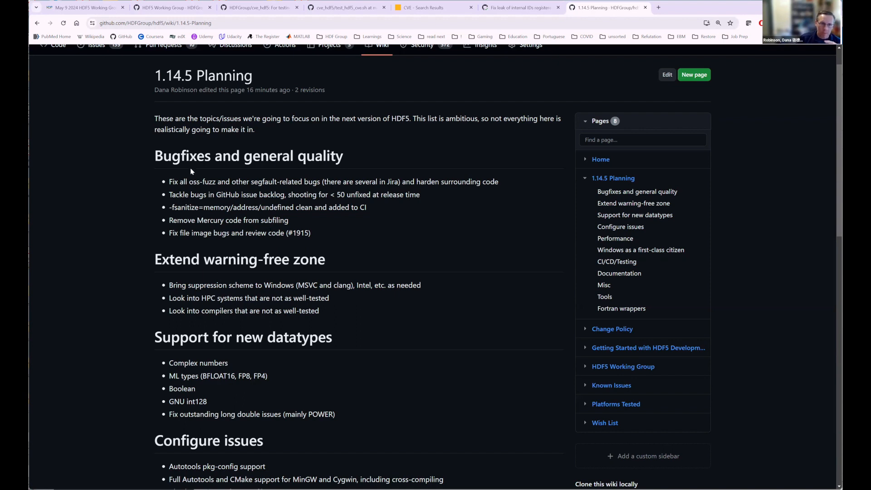
pyautogui.scroll(-3)
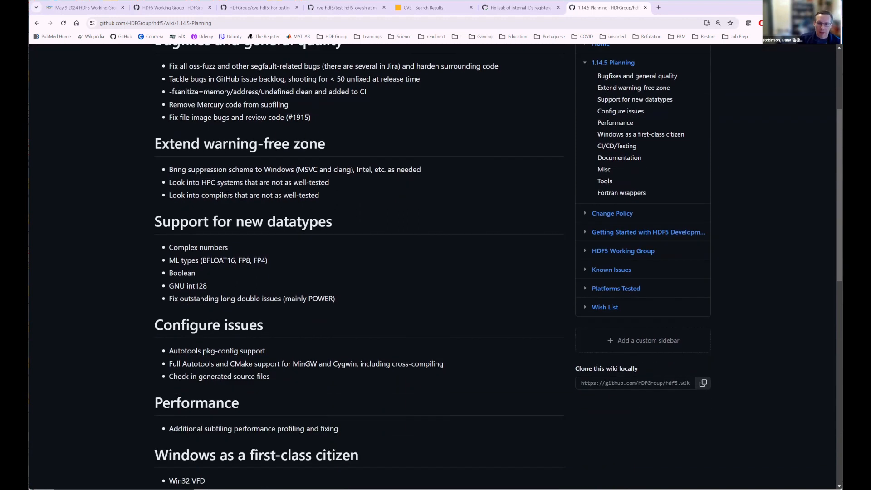
pyautogui.scroll(3)
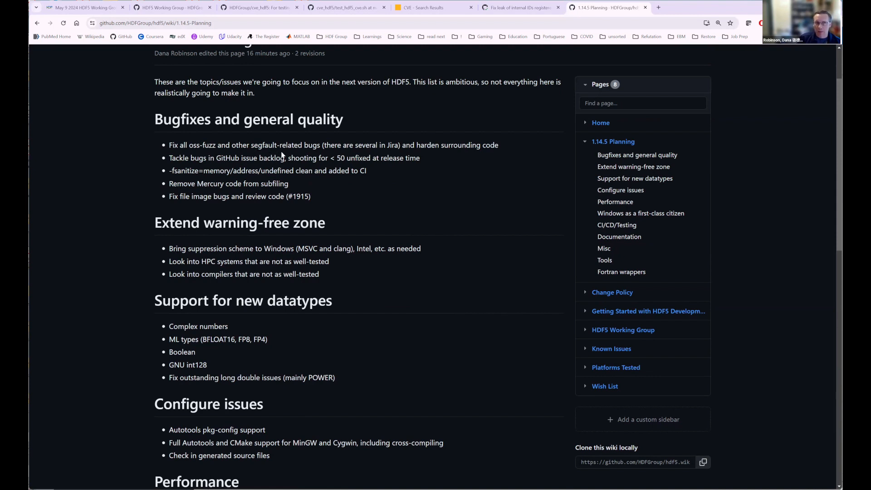
pyautogui.moveTo(321, 154)
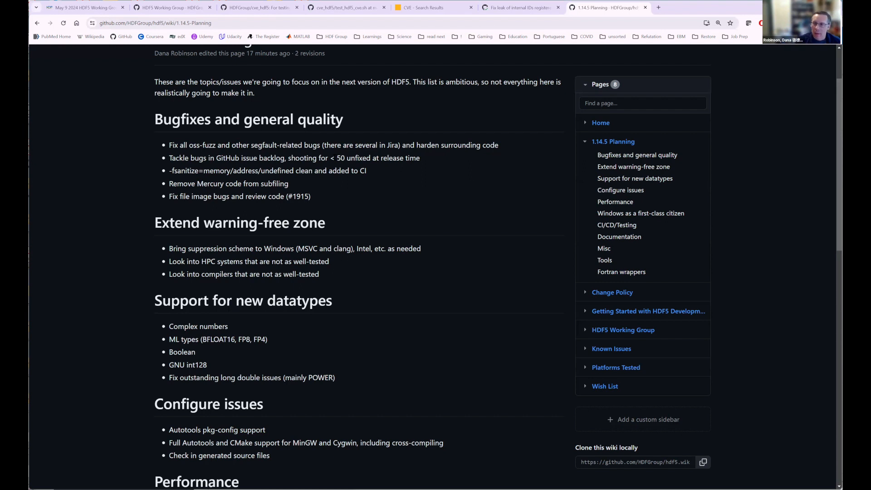
pyautogui.scroll(3)
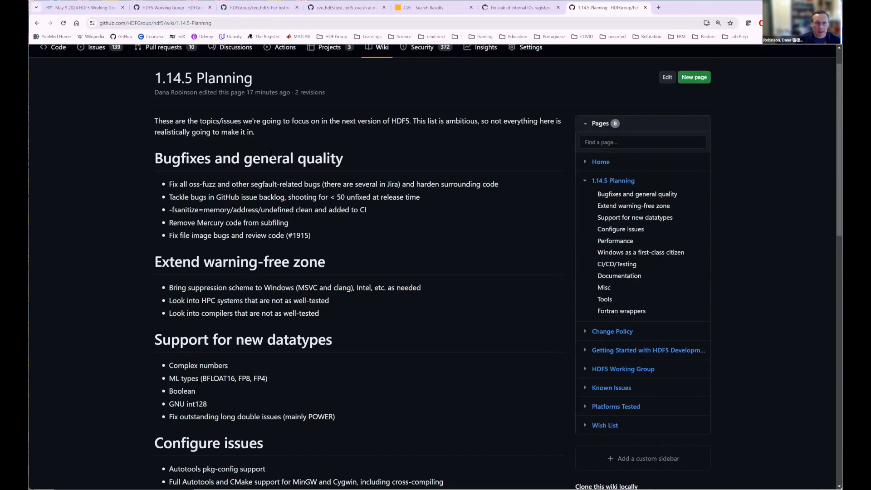
pyautogui.scroll(3)
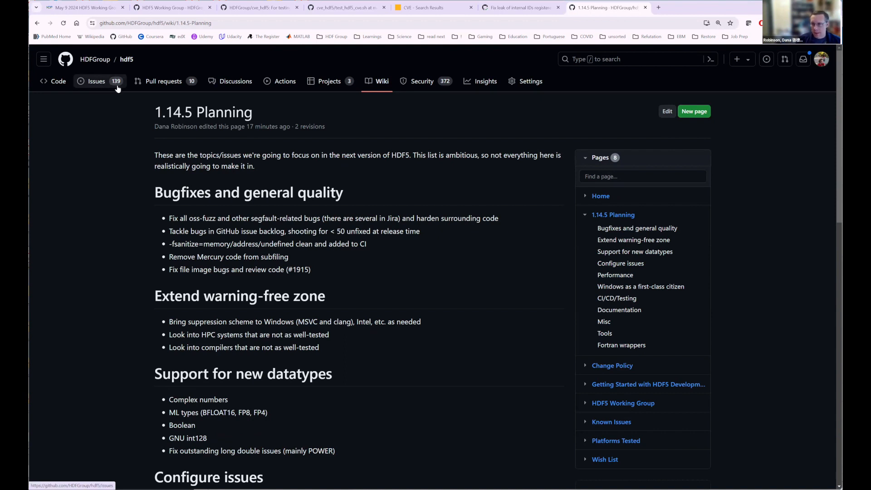
pyautogui.moveTo(267, 175)
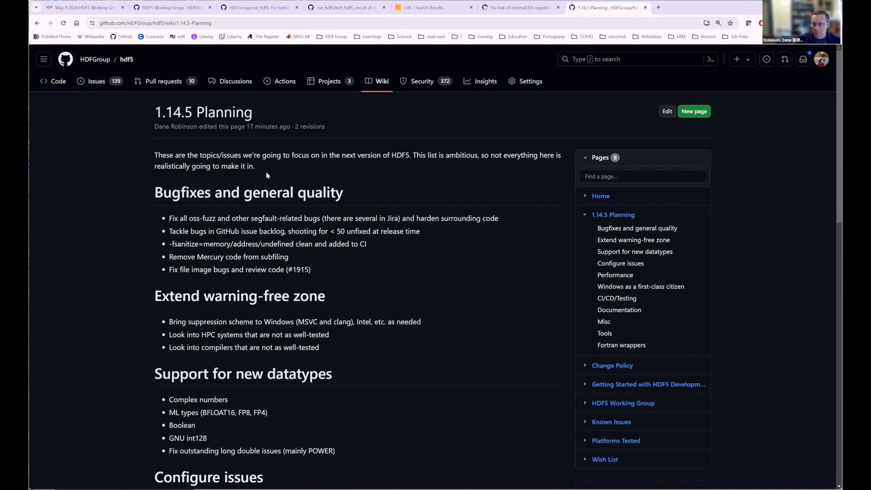
pyautogui.scroll(-3)
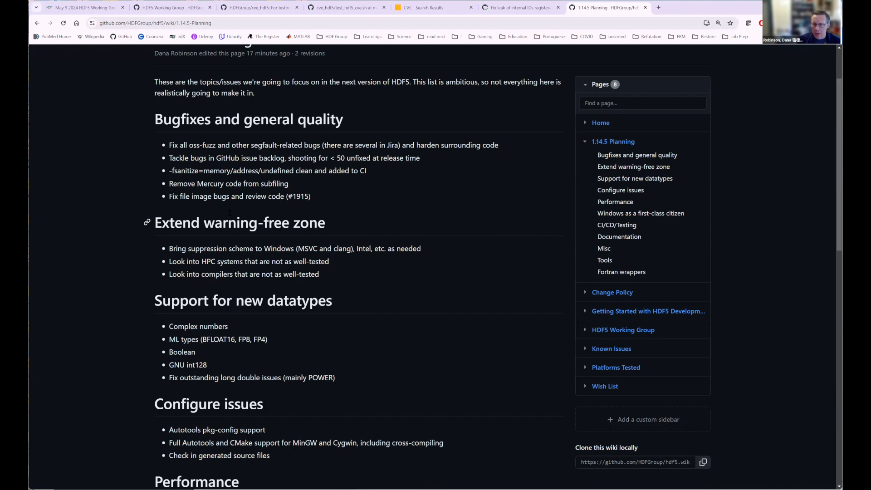
pyautogui.moveTo(122, 76)
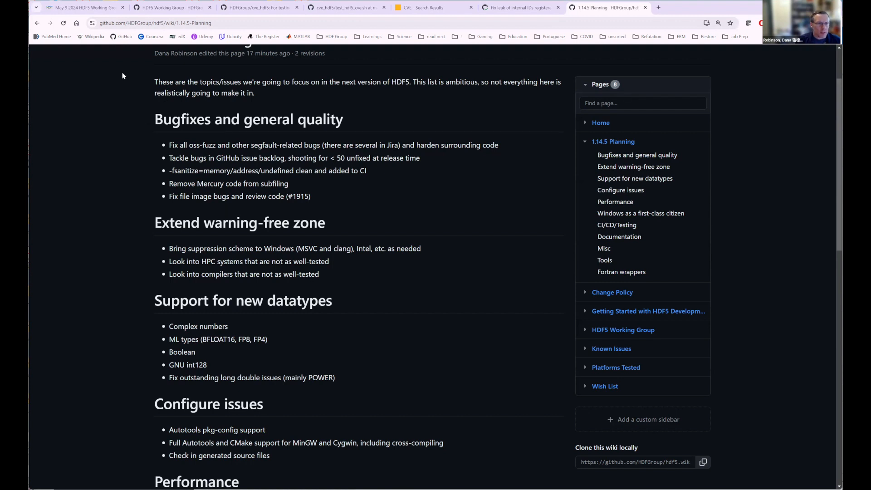
pyautogui.scroll(3)
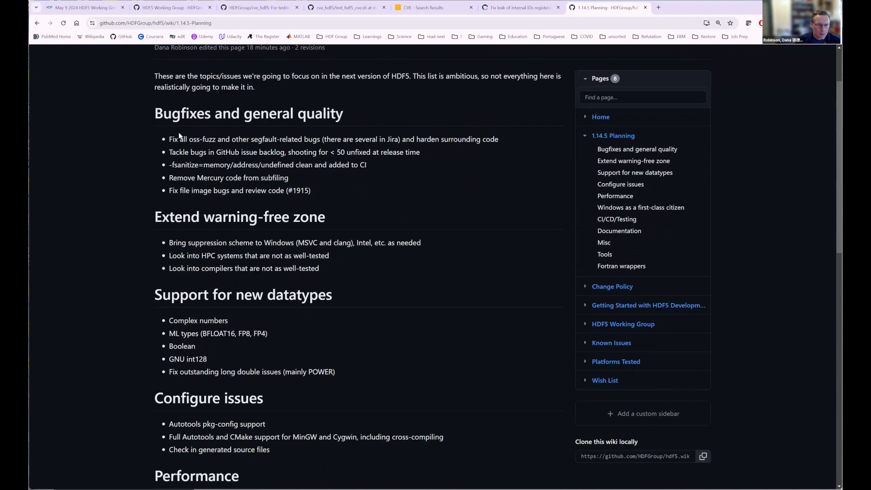
pyautogui.scroll(3)
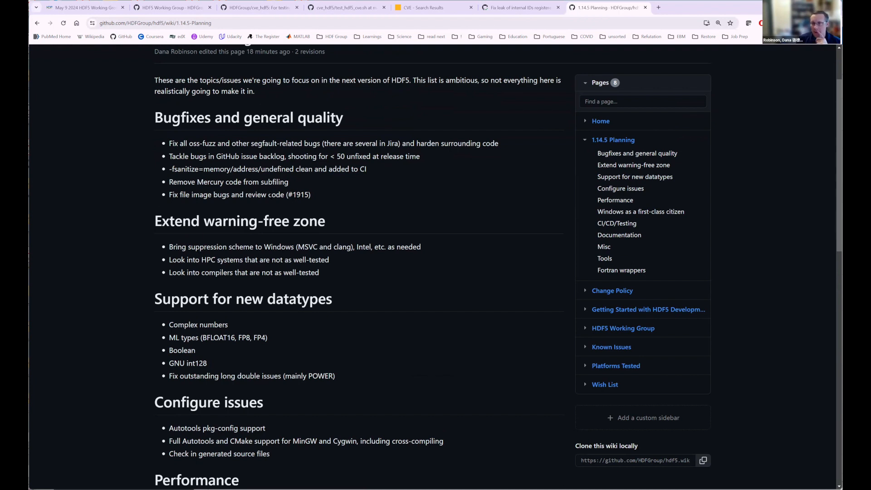
pyautogui.moveTo(265, 205)
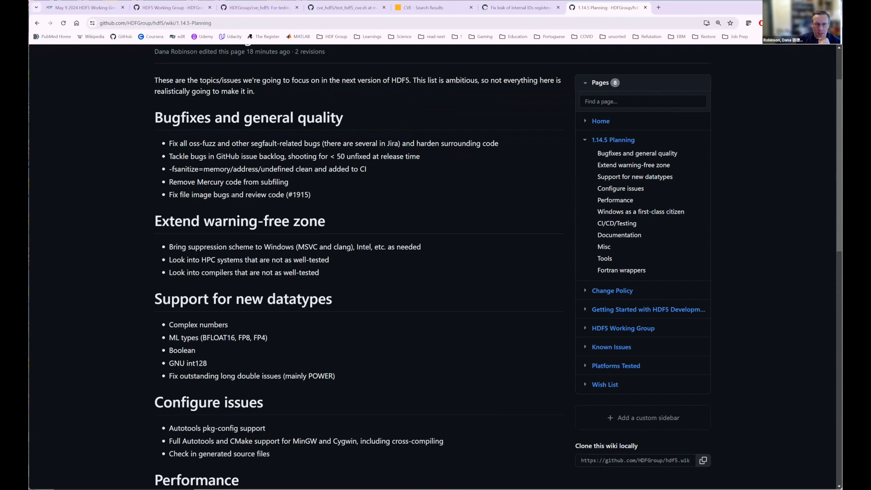
pyautogui.moveTo(313, 196)
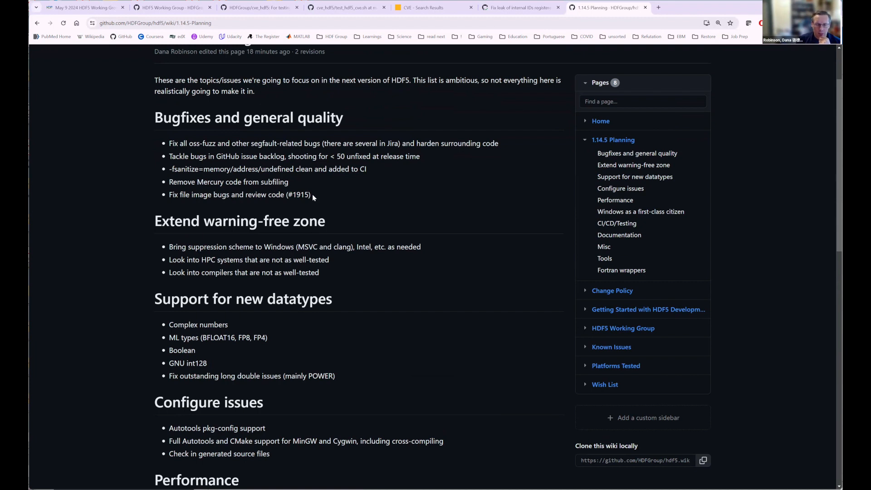
# Scroll the HDF Forum home page through its categories and latest topics.
pyautogui.scroll(-3)
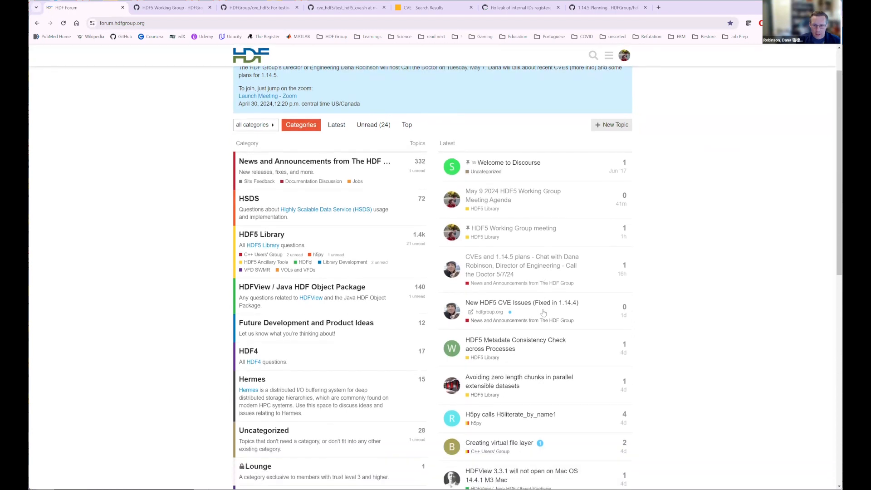
# Open the forum poll on using non-IEEE floating-point types in machine learning.
pyautogui.scroll(-3)
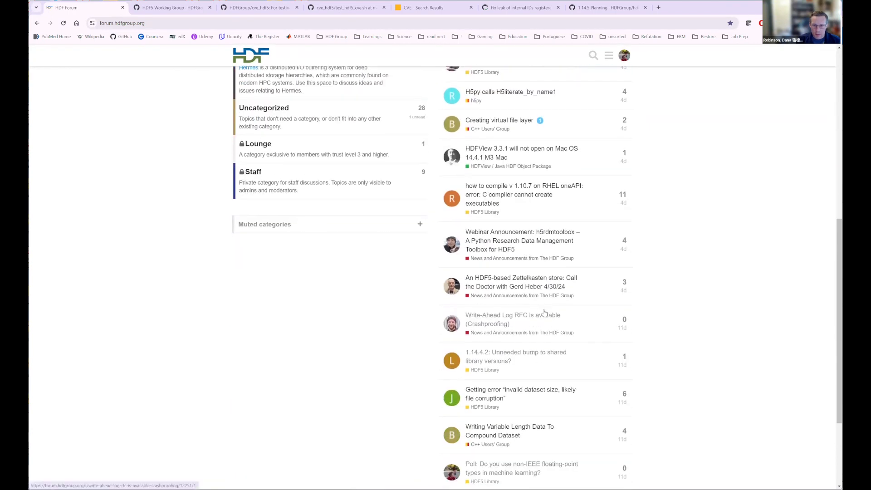
pyautogui.scroll(-3)
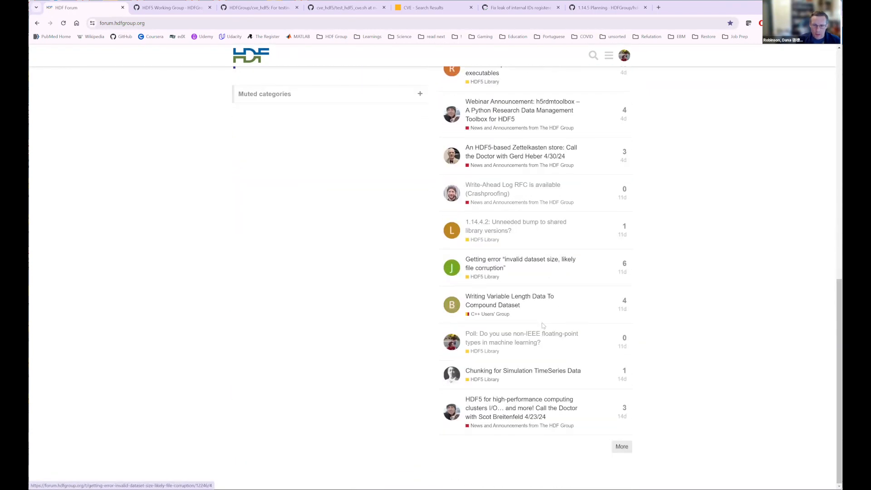
pyautogui.click(521, 337)
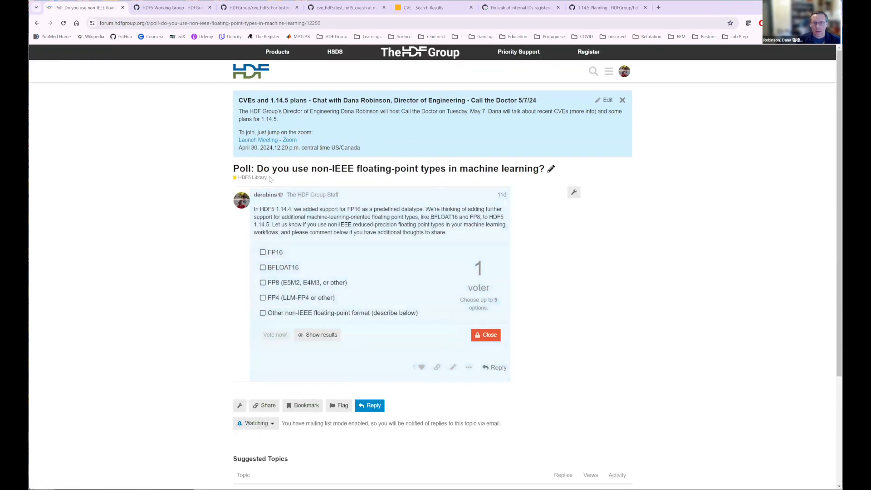
pyautogui.moveTo(346, 176)
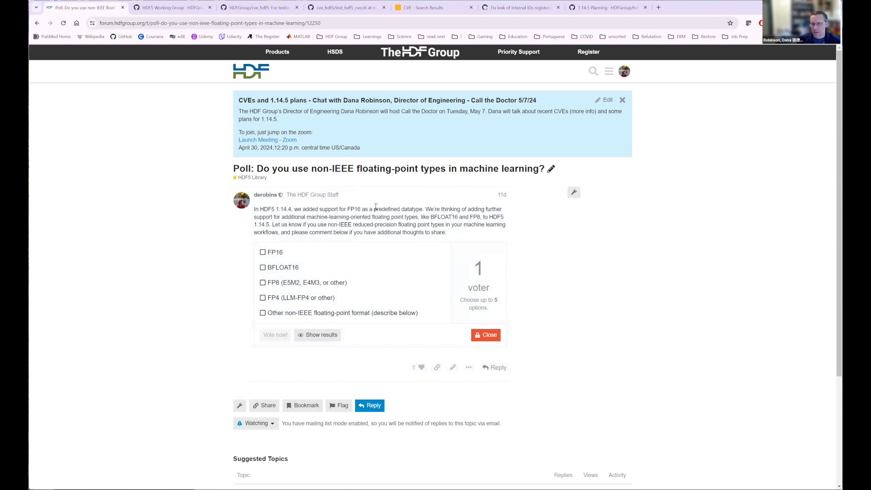
pyautogui.moveTo(248, 302)
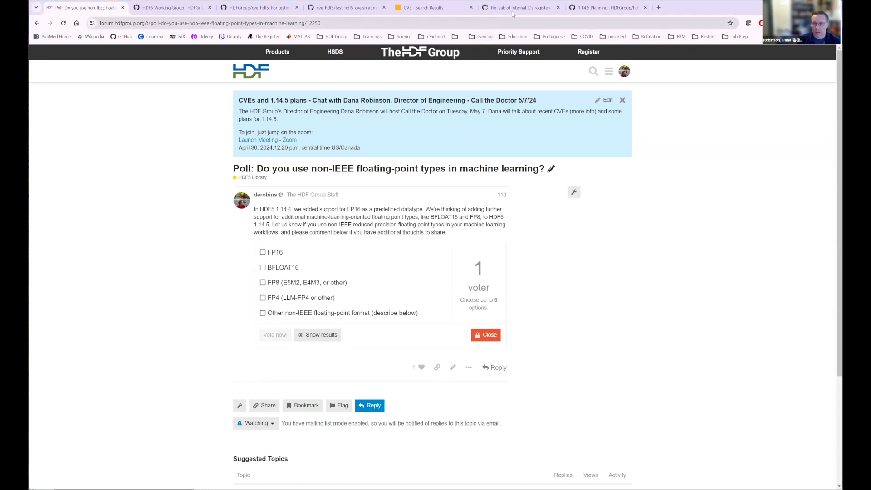
# Return to the '1.14.5 Planning - HDFGroup' browser tab showing the ML datatype goals.
pyautogui.click(606, 7)
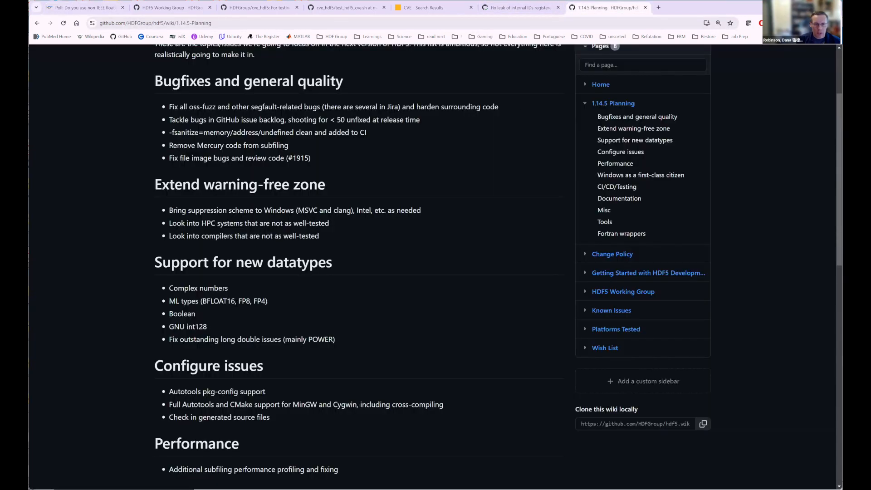
pyautogui.moveTo(338, 305)
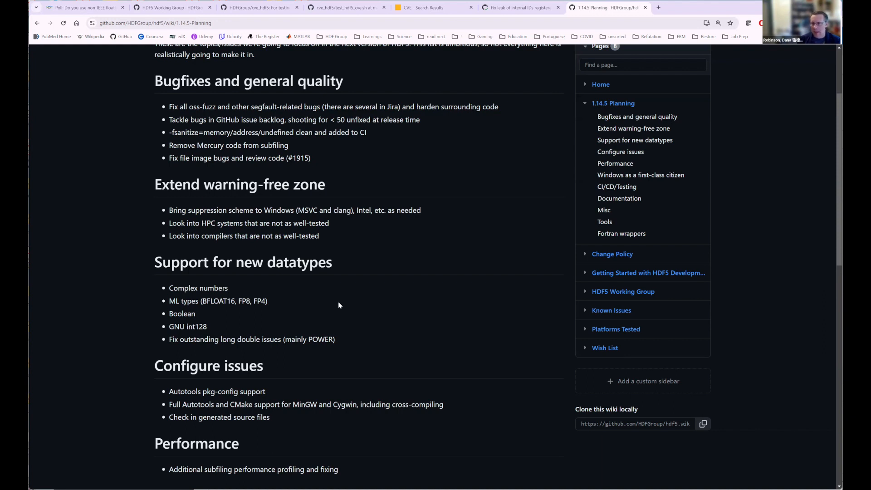
# Scroll to the 'Windows as a first-class citizen' goals, including Win32 VFD and Core VFD slowdown.
pyautogui.scroll(-3)
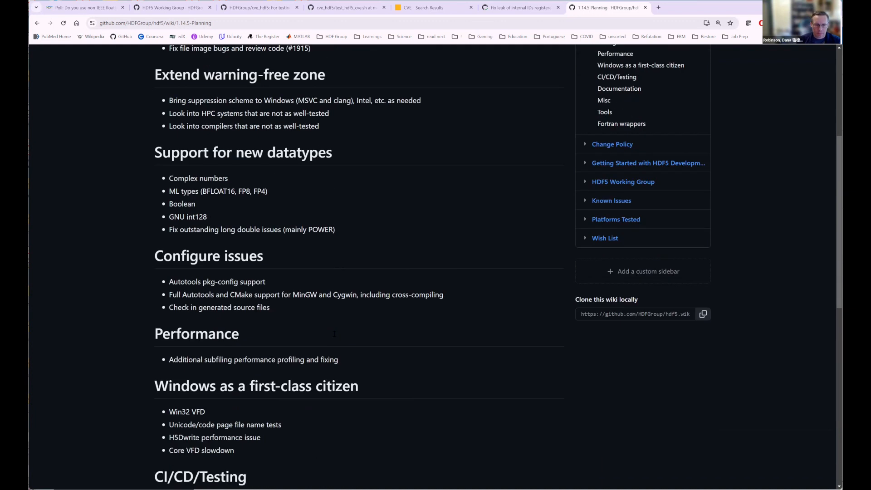
pyautogui.moveTo(164, 274)
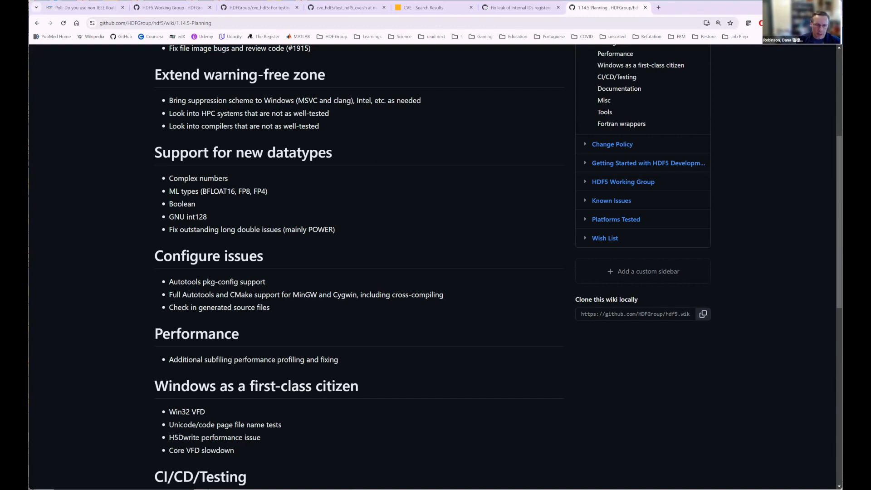
# Scroll through the CI/CD/Testing goals to the start of the Documentation section.
pyautogui.scroll(-3)
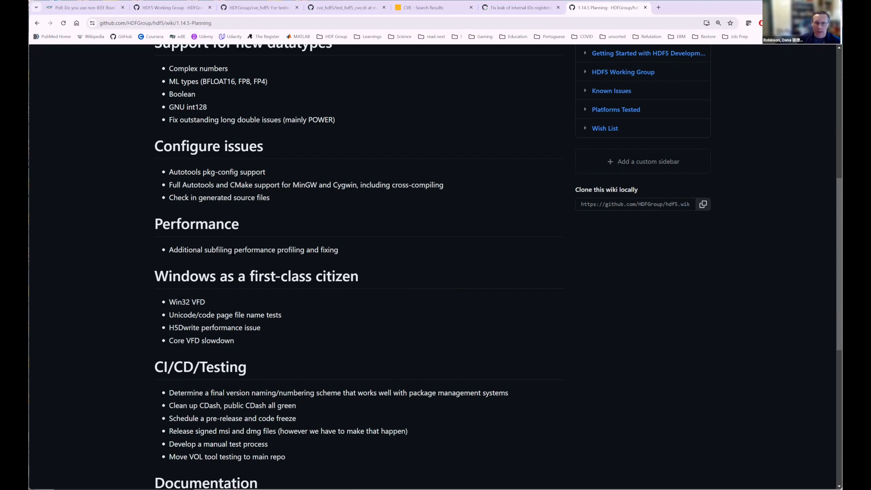
pyautogui.scroll(-3)
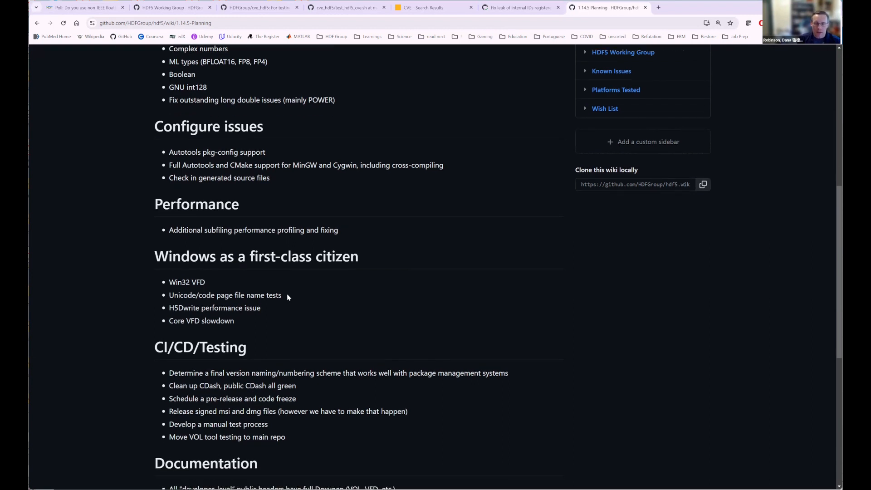
pyautogui.scroll(-3)
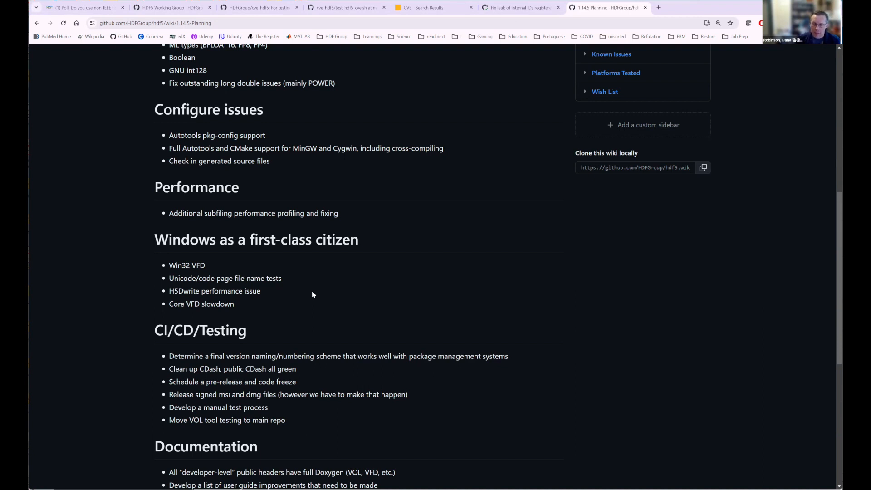
# Scroll to the Documentation list and Misc goals, including closing PR #1387.
pyautogui.scroll(-3)
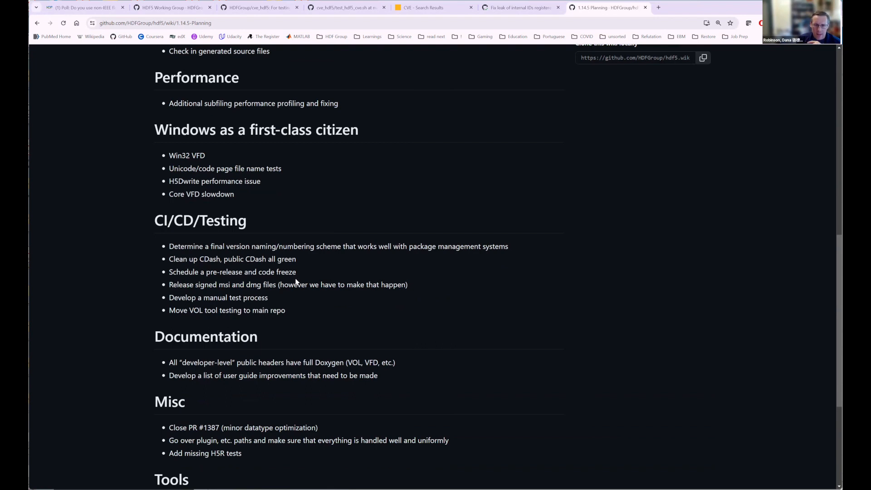
pyautogui.moveTo(309, 258)
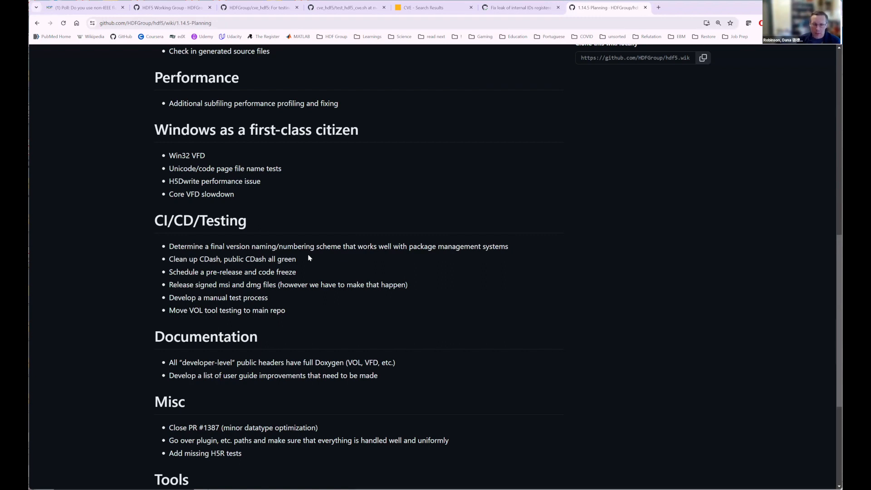
# Scroll down to the Tools and Fortran wrappers sections with the ph5diff rewrite.
pyautogui.scroll(-3)
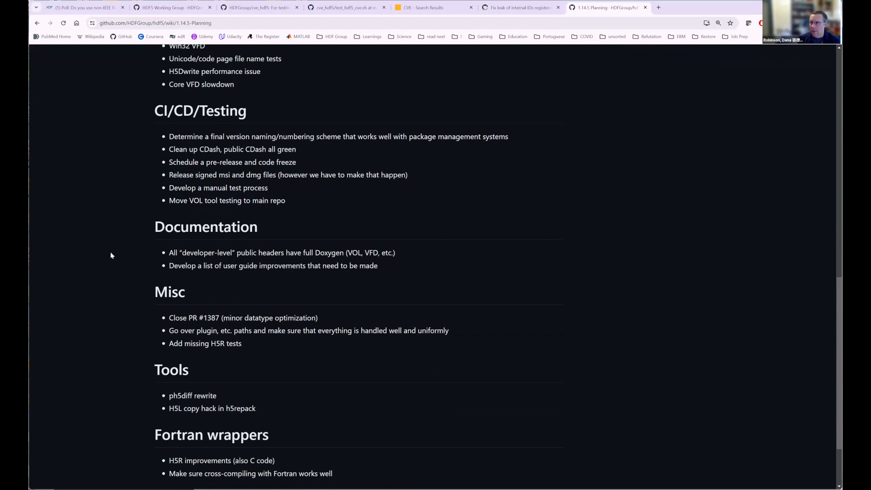
pyautogui.moveTo(147, 276)
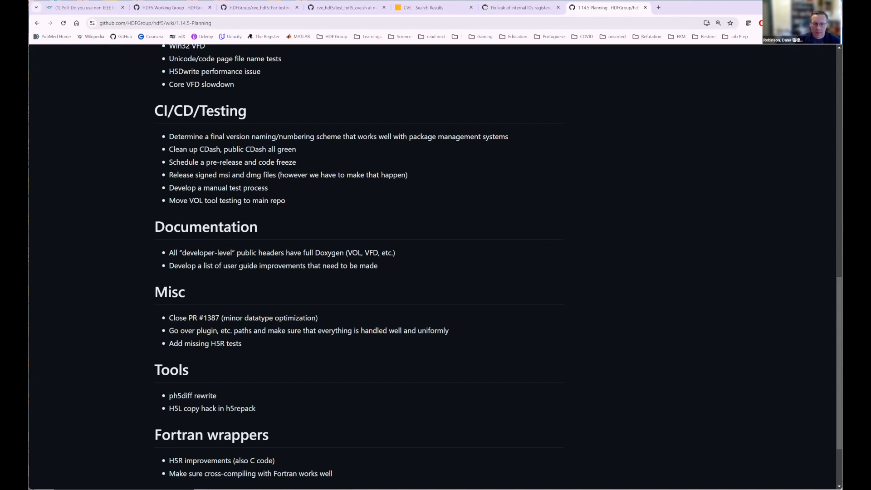
# Scroll past the Fortran wrappers list to the page footer.
pyautogui.scroll(-3)
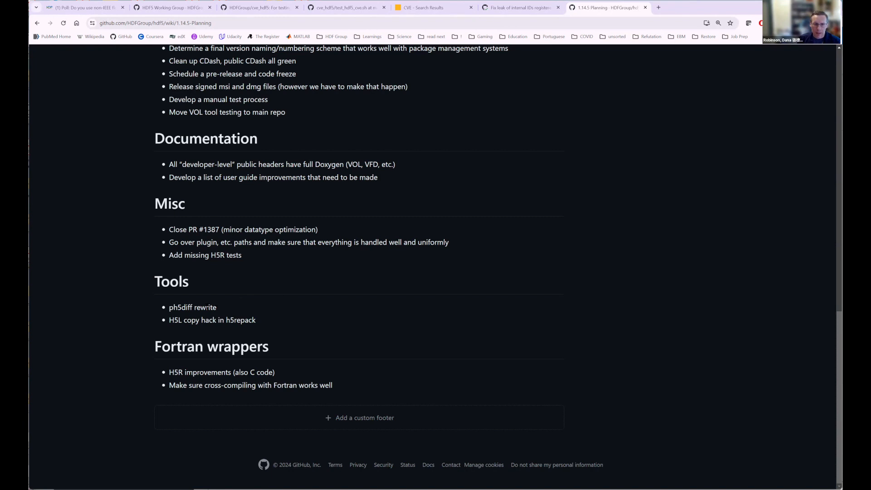
pyautogui.moveTo(190, 315)
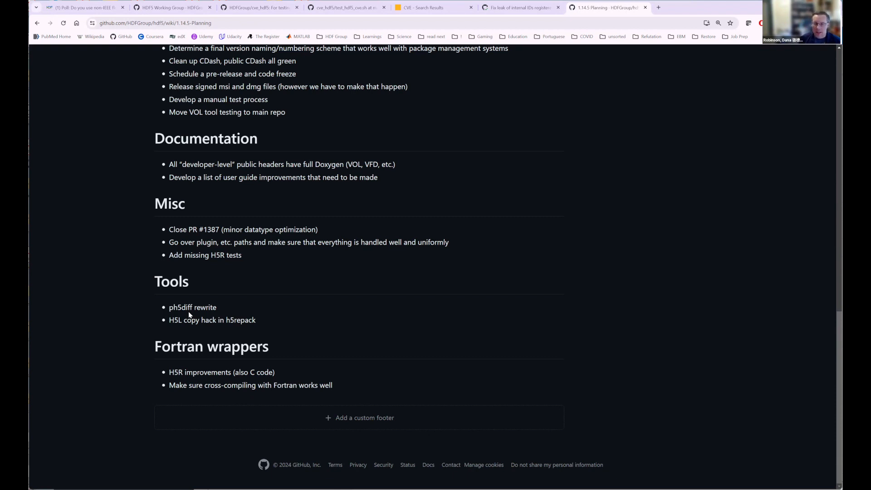
# Scroll up to the page title and the Bugfixes and general quality goals.
pyautogui.scroll(3)
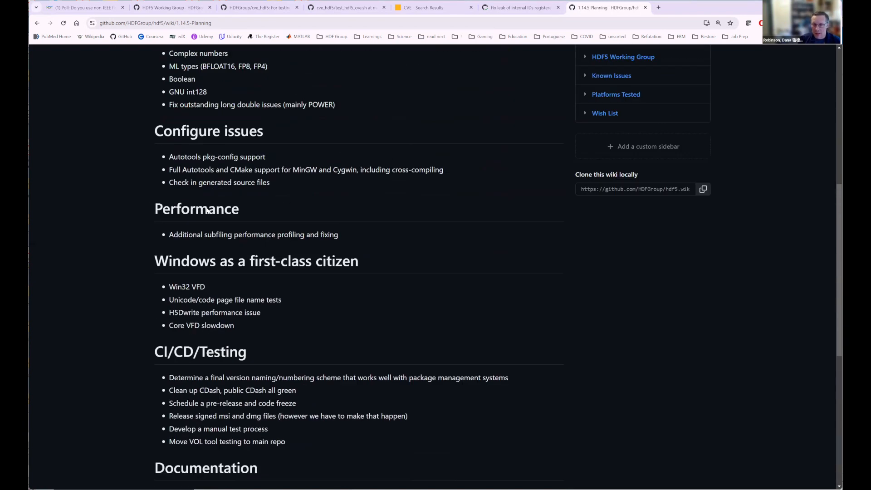
pyautogui.scroll(3)
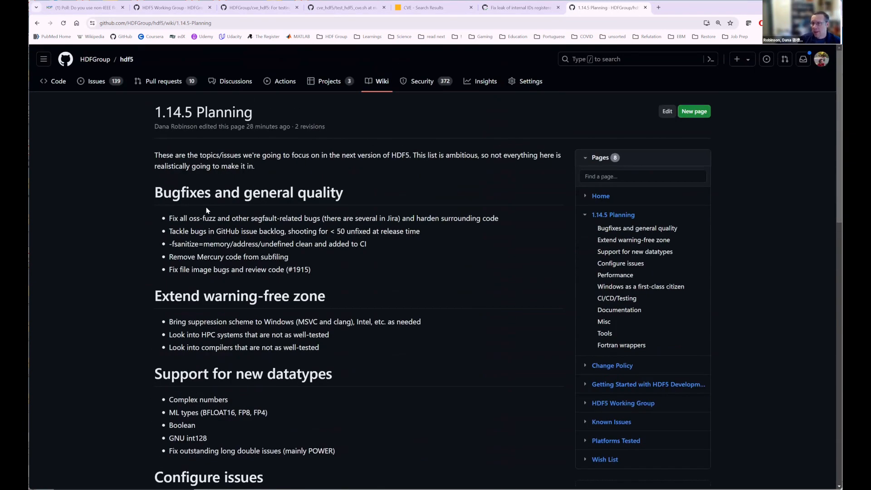
pyautogui.scroll(-3)
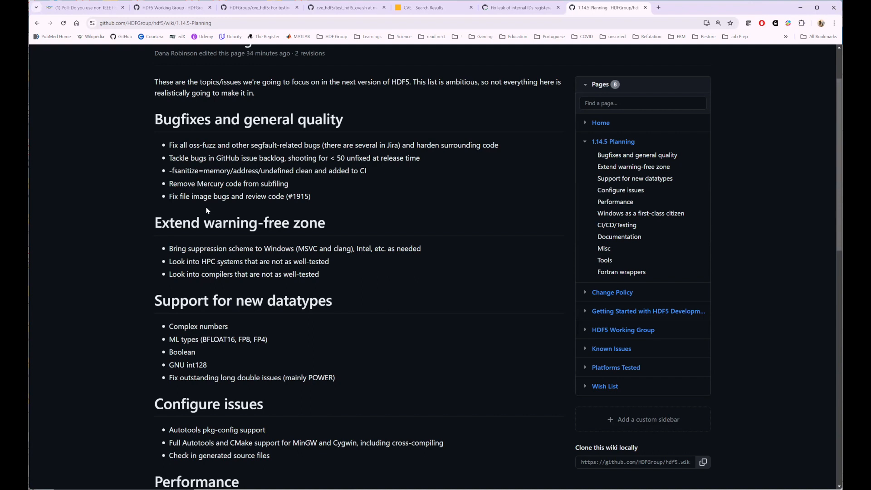
pyautogui.moveTo(280, 244)
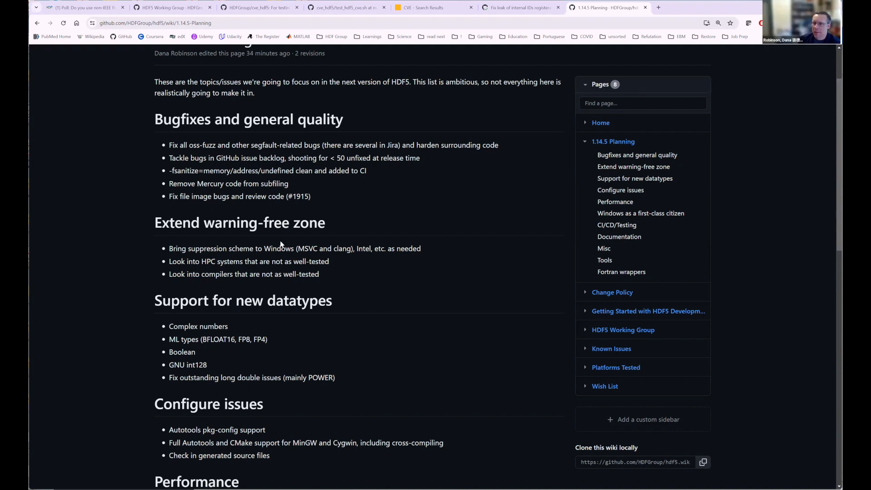